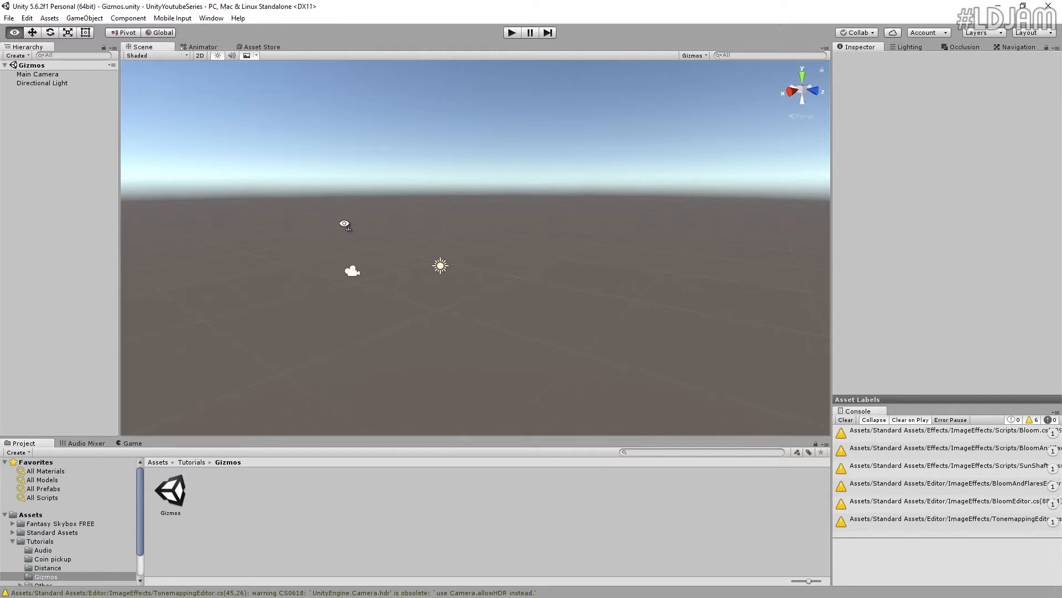
Add a plane and assign the GrassHillAlbedo material to its Element 0 slot
{"action": "left_click", "coordinate": [83, 18]}
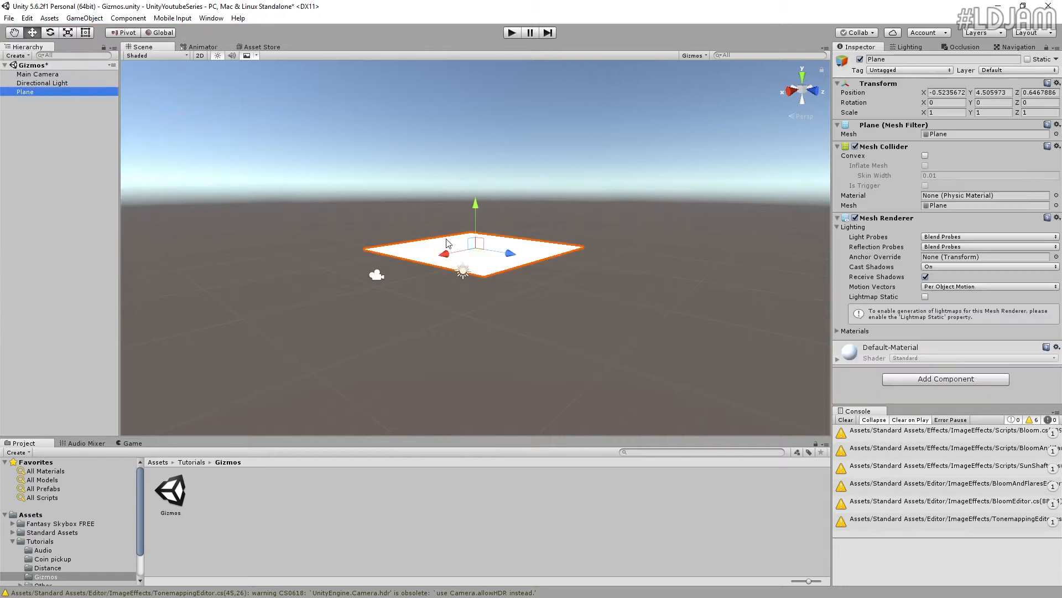
{"action": "scroll", "scroll_direction": "down", "scroll_amount": 3}
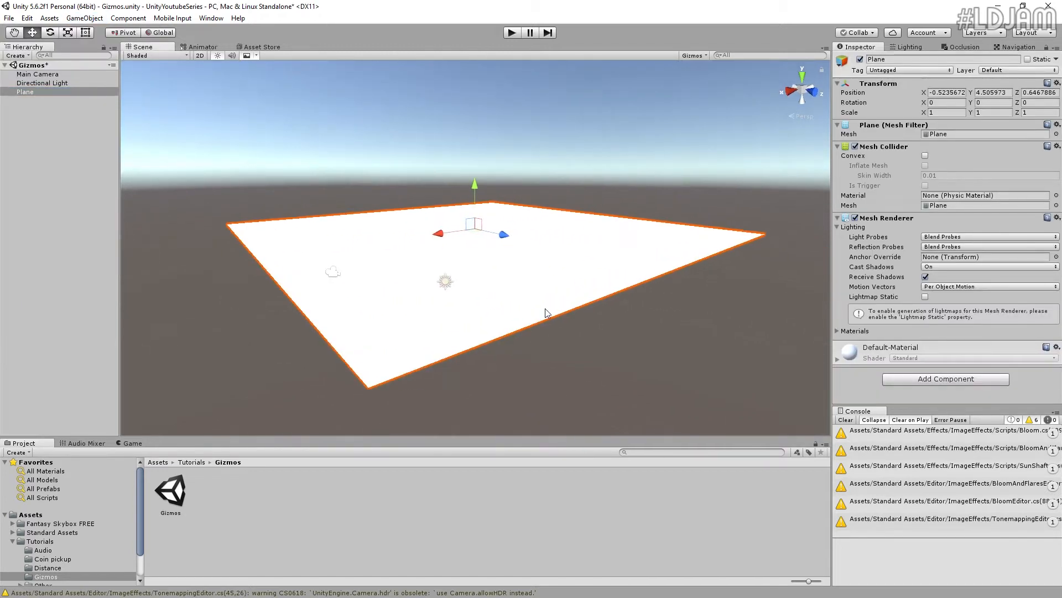
{"action": "mouse_move", "coordinate": [1024, 303]}
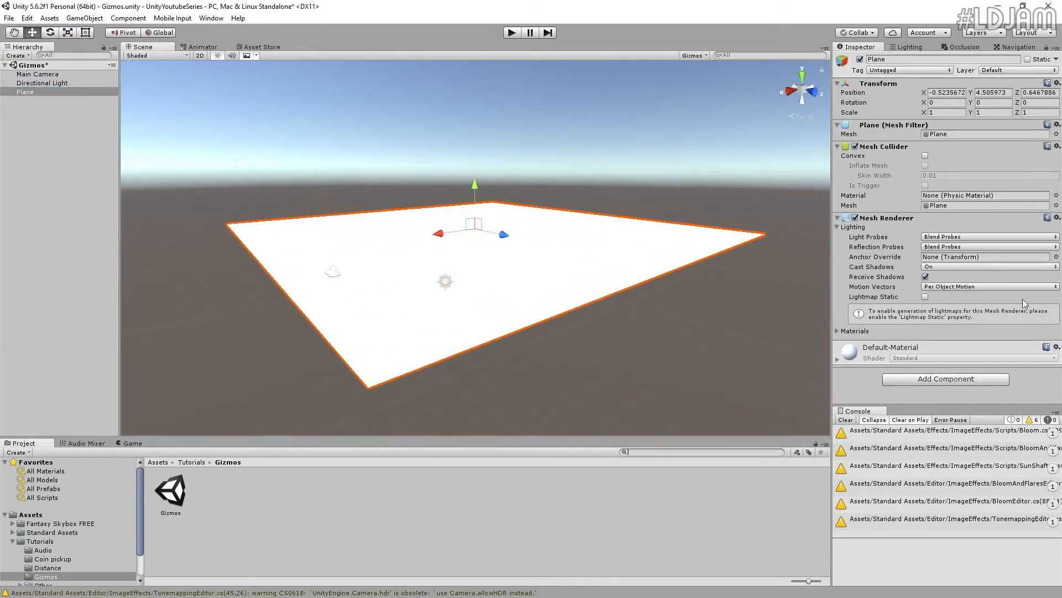
{"action": "left_click", "coordinate": [840, 331]}
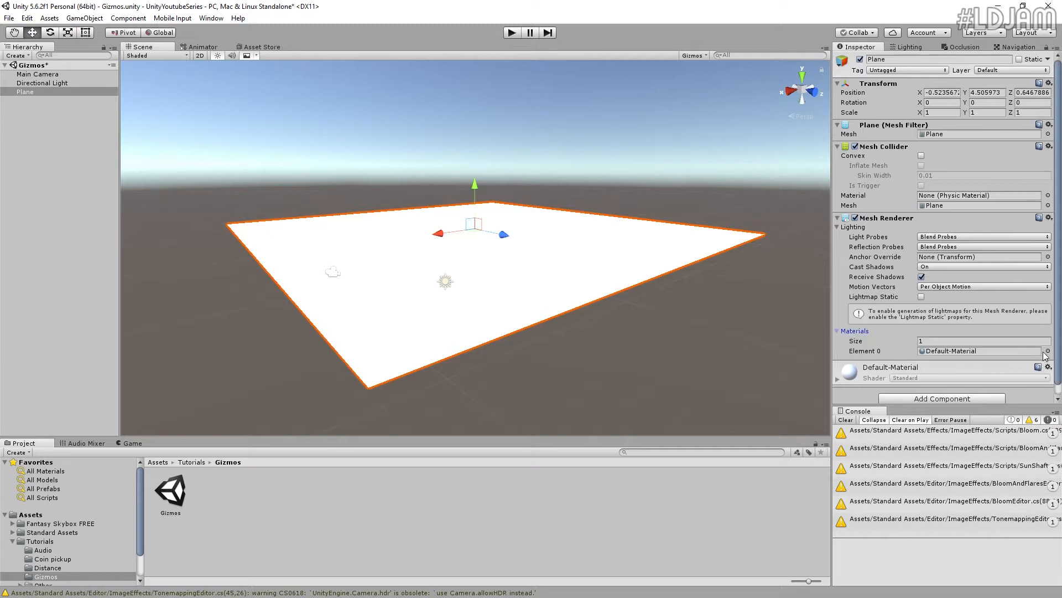
{"action": "left_click", "coordinate": [1046, 351]}
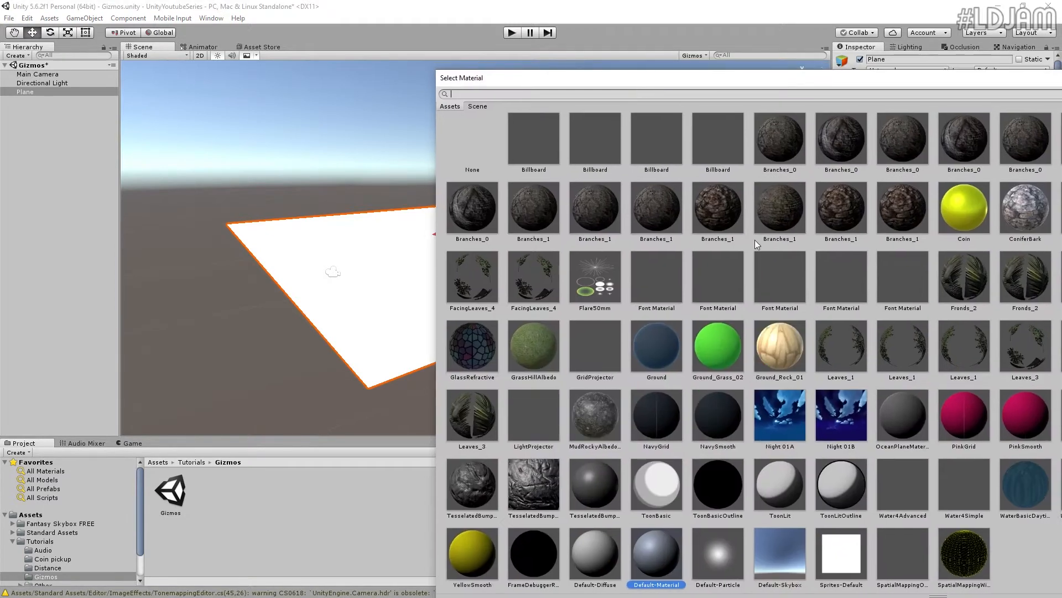
{"action": "type", "text": "gri"}
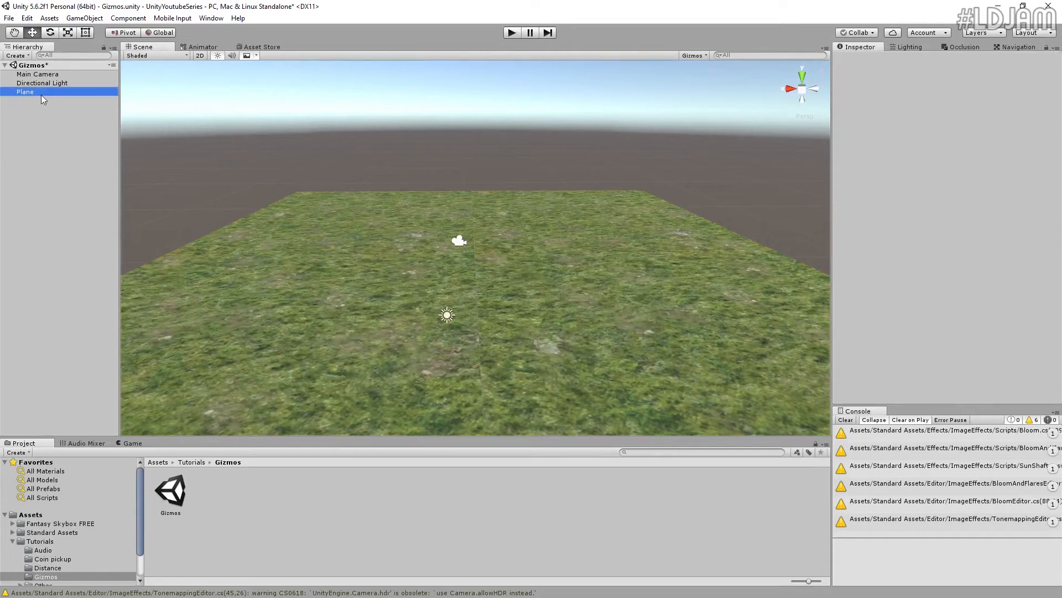
Add a cube raised above the plane and create empty Point child objects under it
{"action": "left_click", "coordinate": [25, 92]}
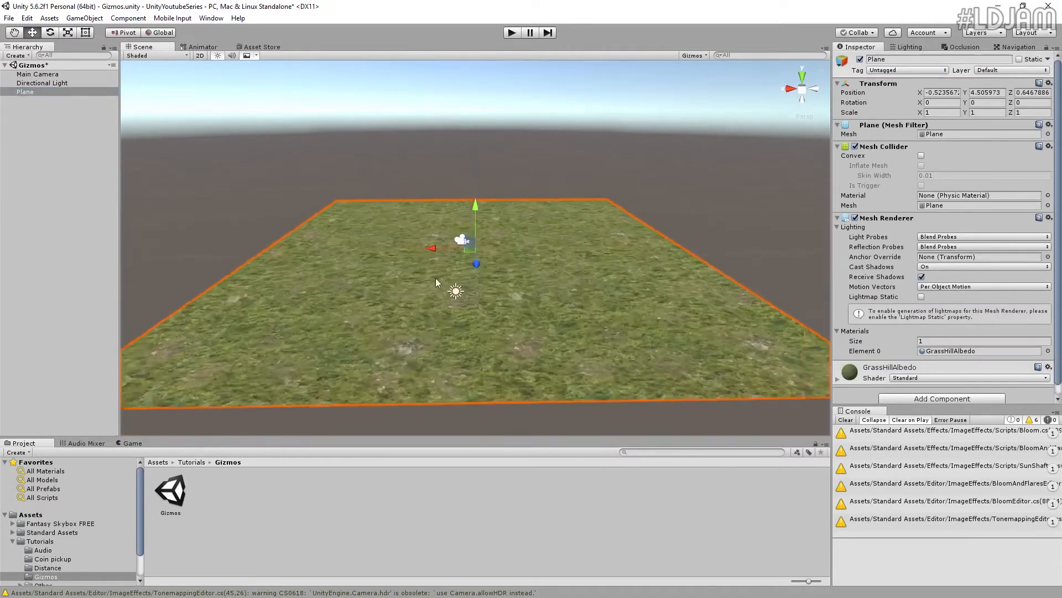
{"action": "left_click", "coordinate": [84, 18]}
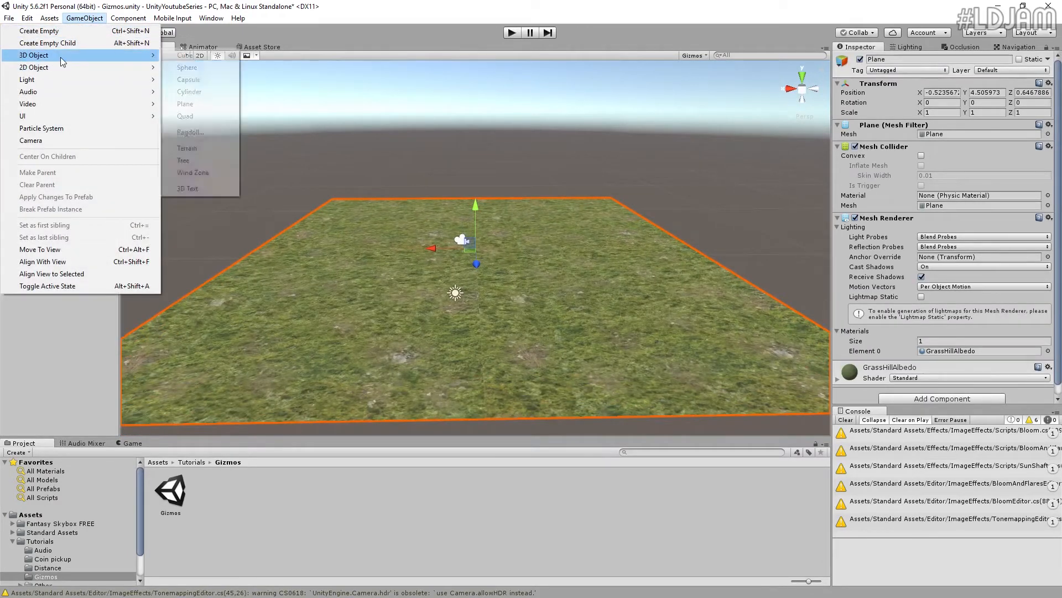
{"action": "left_click", "coordinate": [183, 55]}
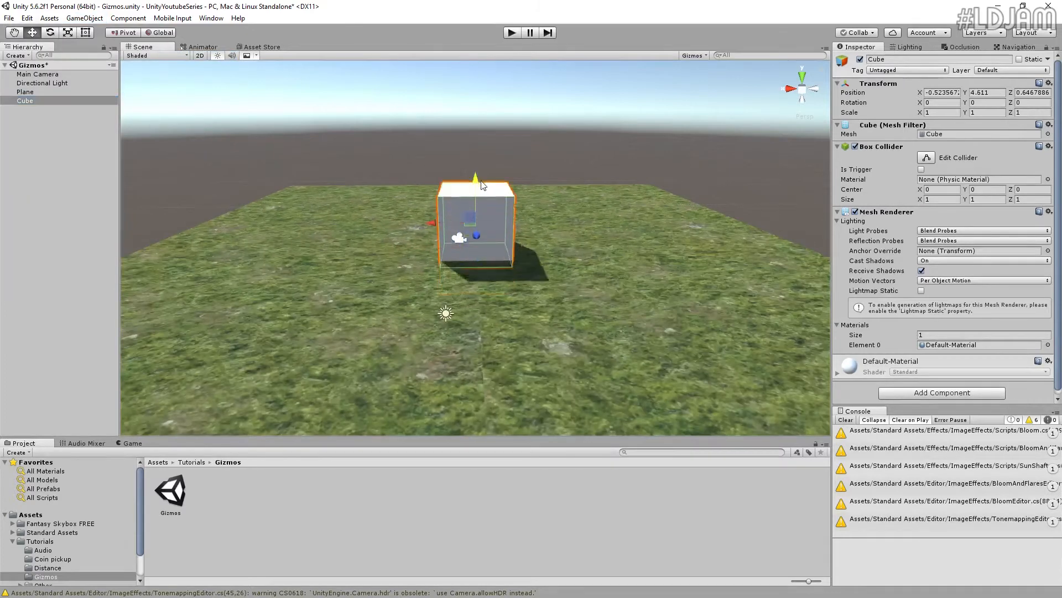
{"action": "left_click_drag", "start_coordinate": [475, 176], "coordinate": [486, 186]}
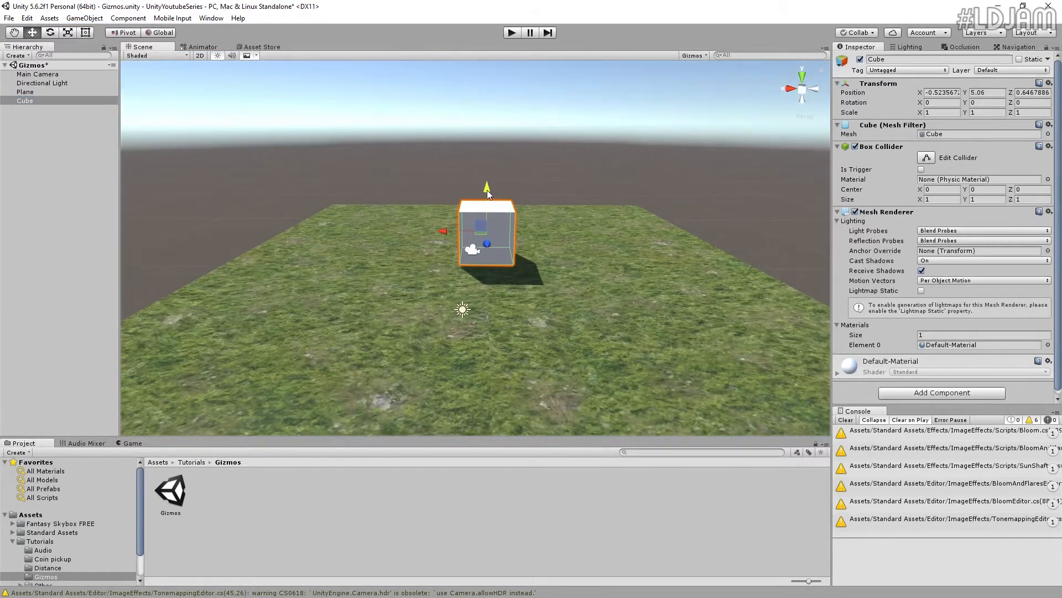
{"action": "right_click", "coordinate": [24, 100]}
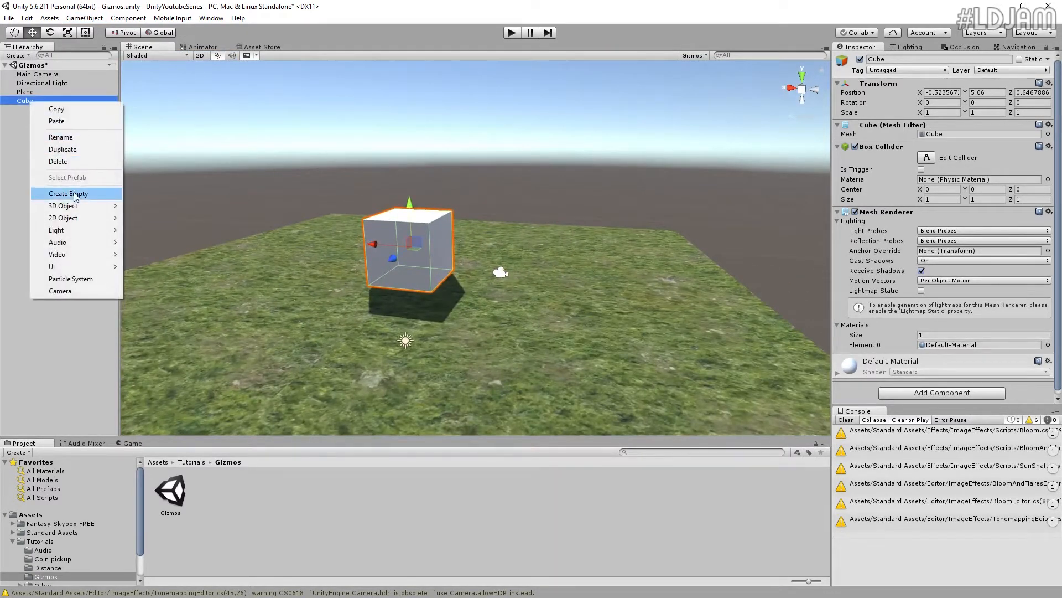
{"action": "left_click", "coordinate": [68, 193]}
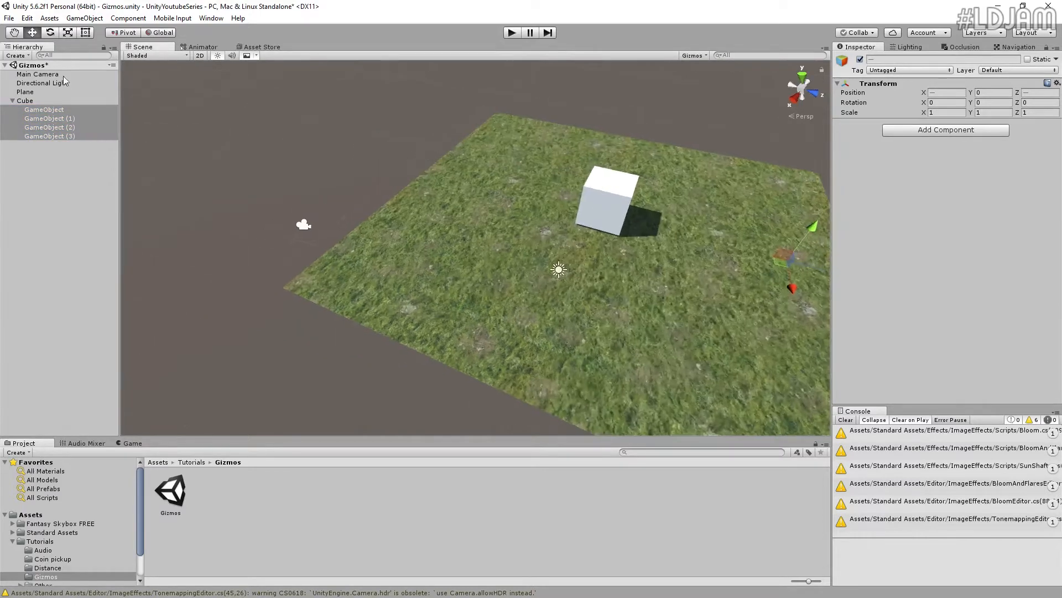
{"action": "left_click", "coordinate": [49, 127]}
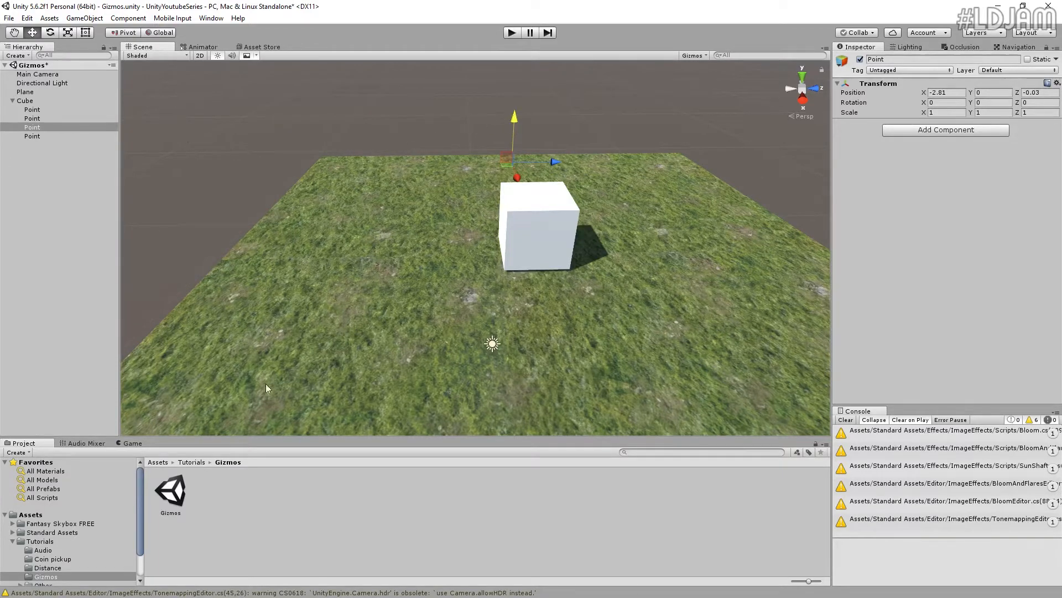
{"action": "mouse_move", "coordinate": [570, 225]}
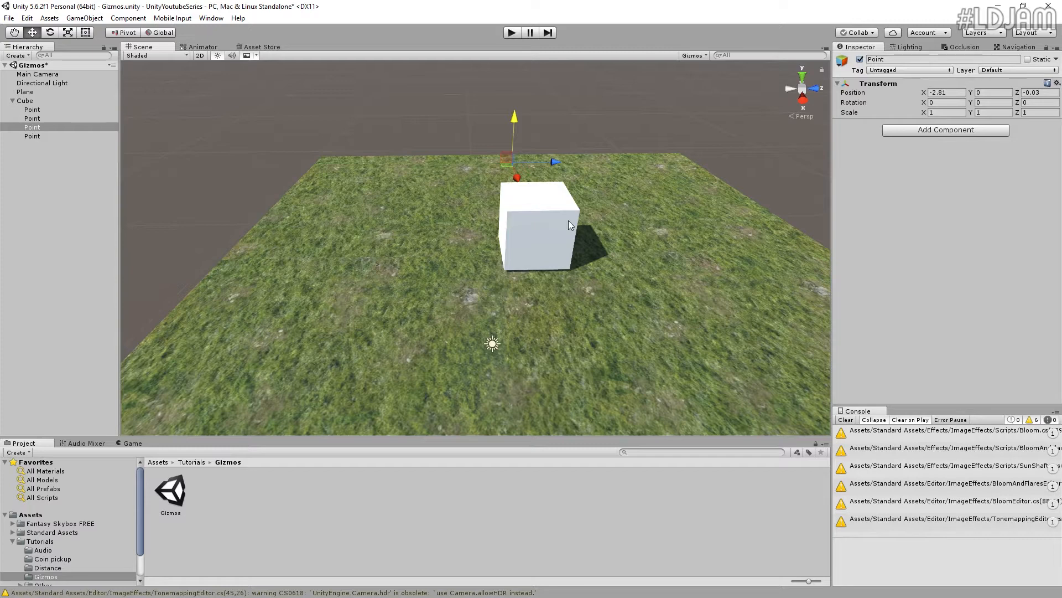
{"action": "mouse_move", "coordinate": [508, 221]}
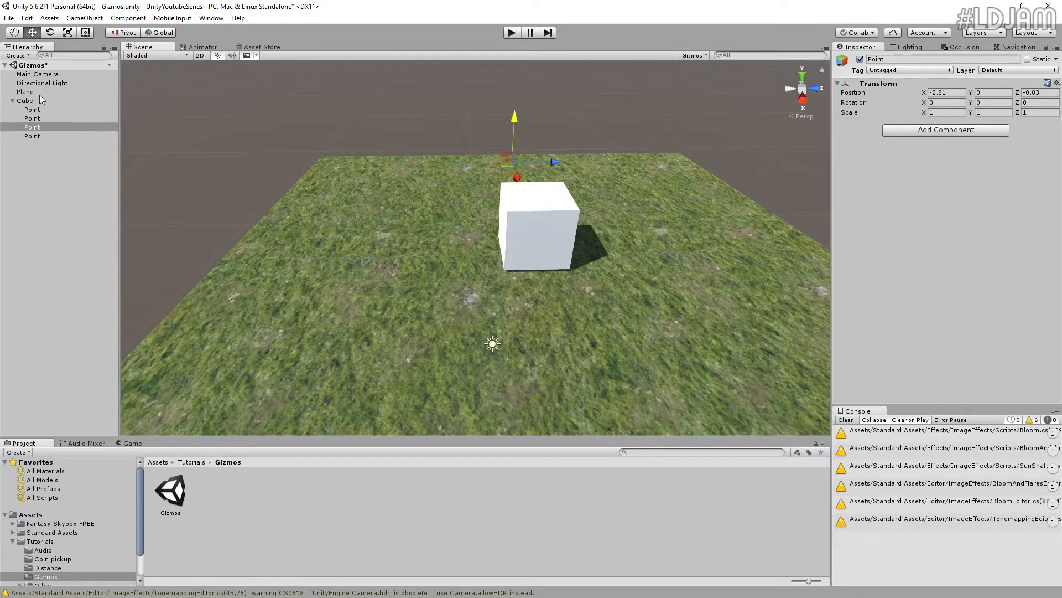
Create and attach a new GizmoStuffs script component to the Cube
{"action": "left_click", "coordinate": [25, 100]}
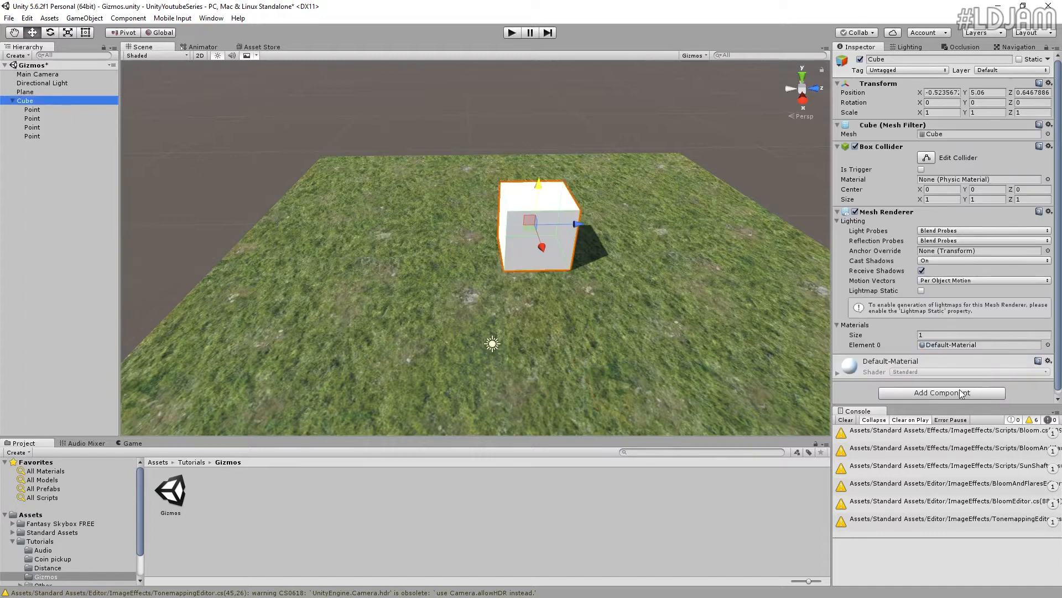
{"action": "left_click", "coordinate": [942, 392]}
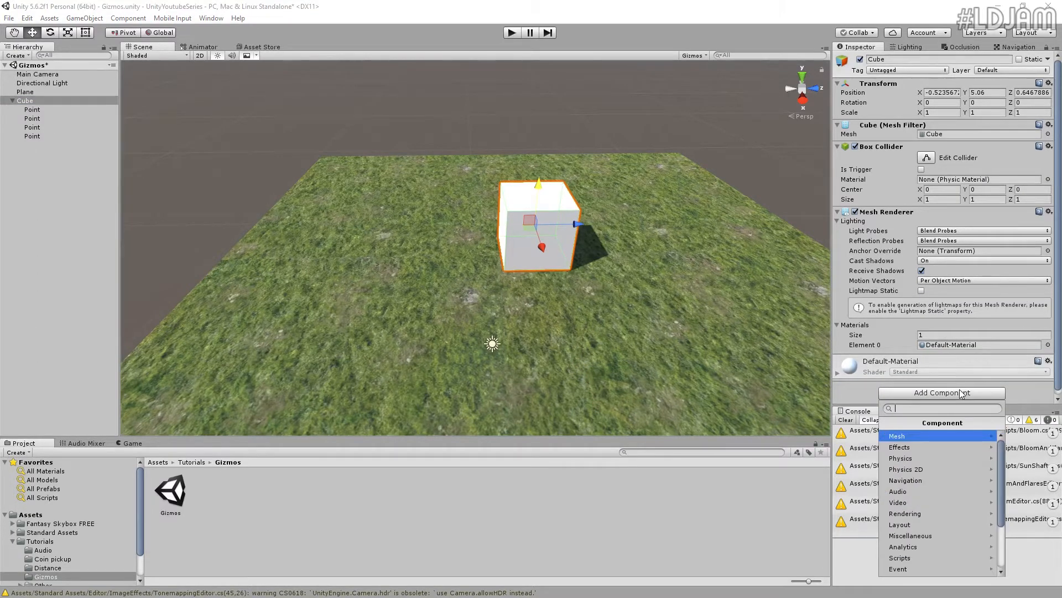
{"action": "type", "text": "GizmoStuf"}
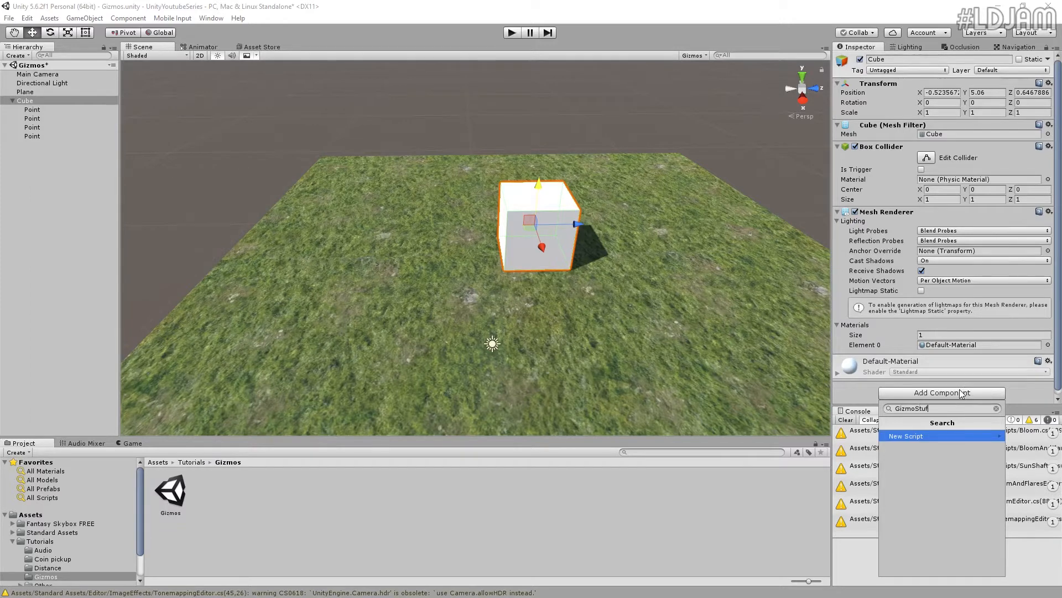
{"action": "left_click", "coordinate": [906, 436]}
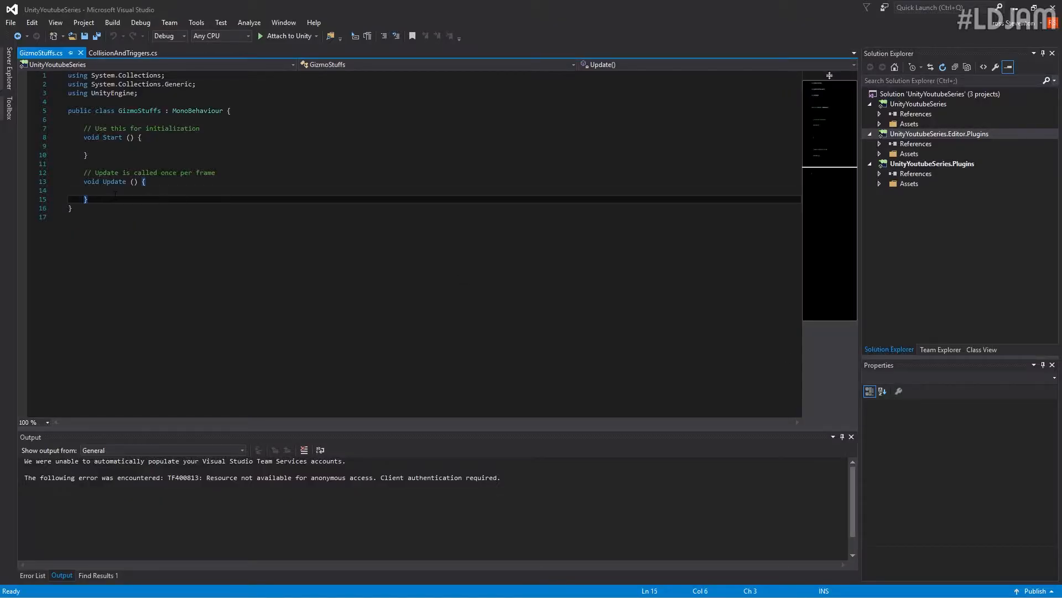
Add a private void OnDrawGizmos() method to GizmoStuffs.cs and save
{"action": "type", "text": "void"}
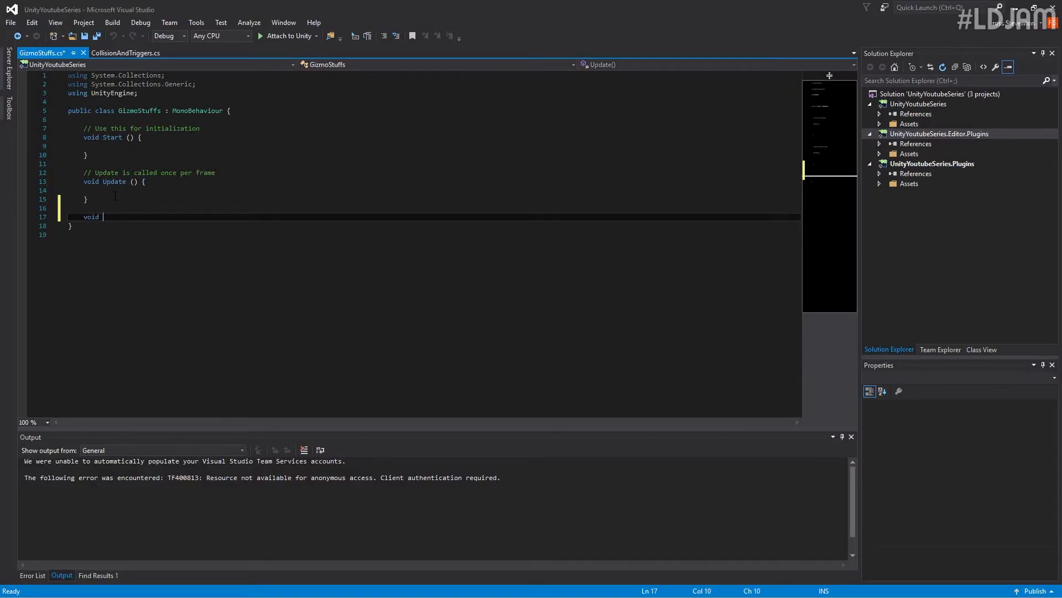
{"action": "type", "text": "OnD"}
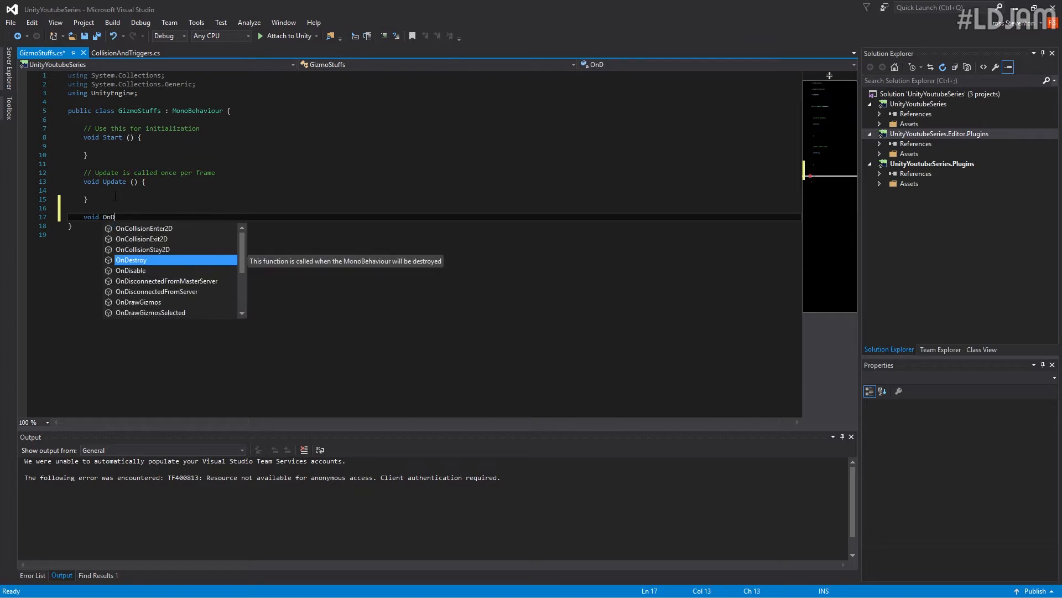
{"action": "key", "text": "Tab"}
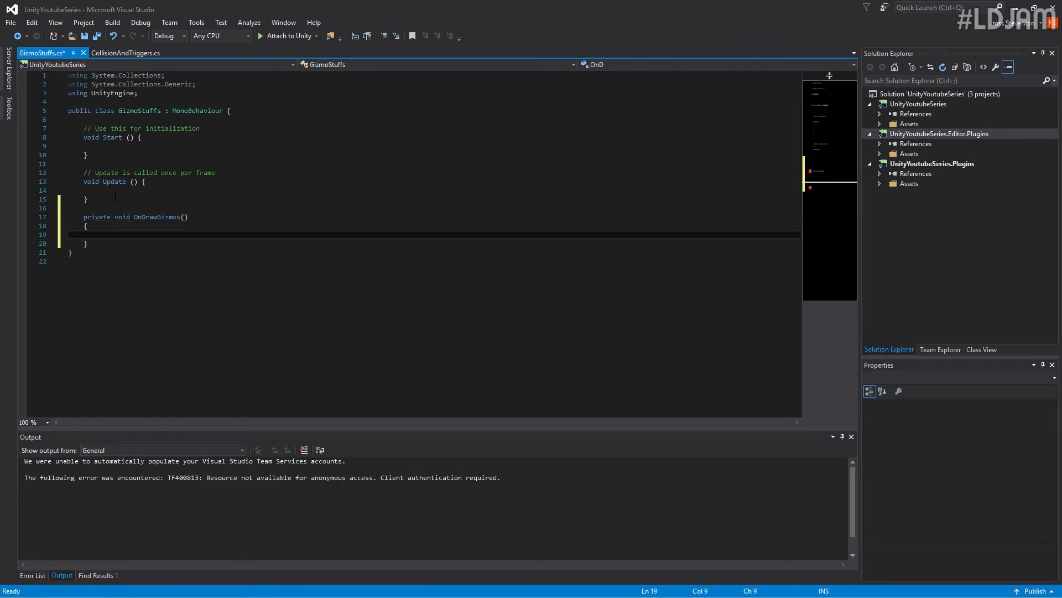
{"action": "key", "text": "Ctrl+S"}
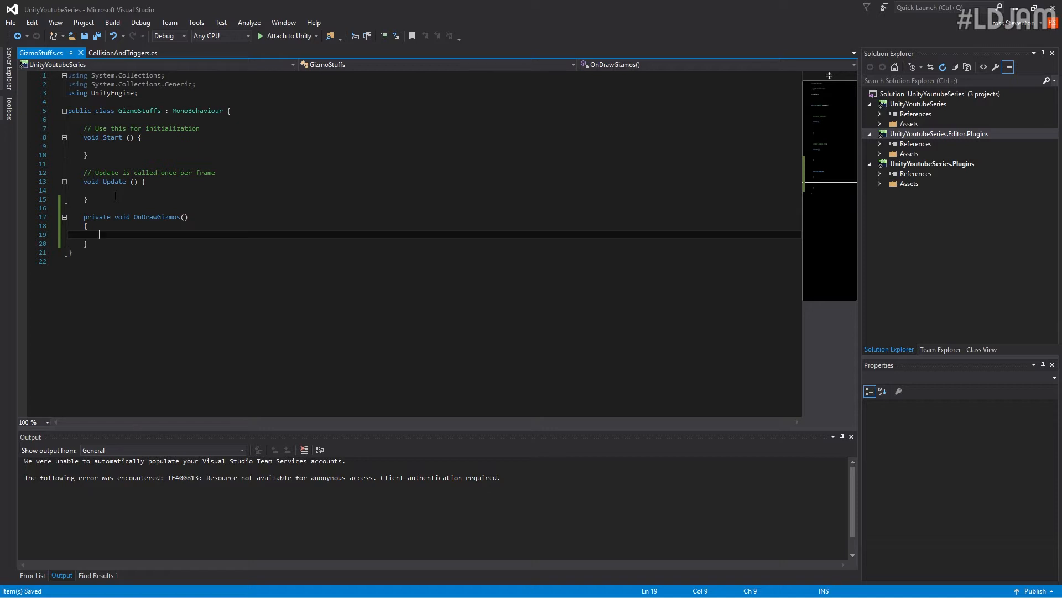
Start a Gizmos.DrawCube( call inside OnDrawGizmos
{"action": "type", "text": "Gizmos"}
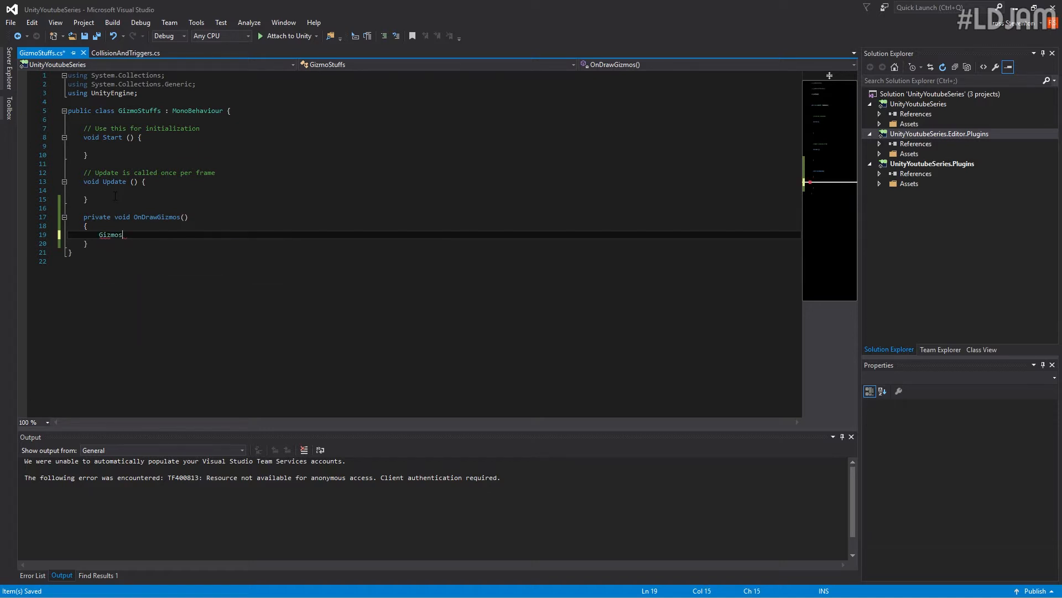
{"action": "type", "text": "."}
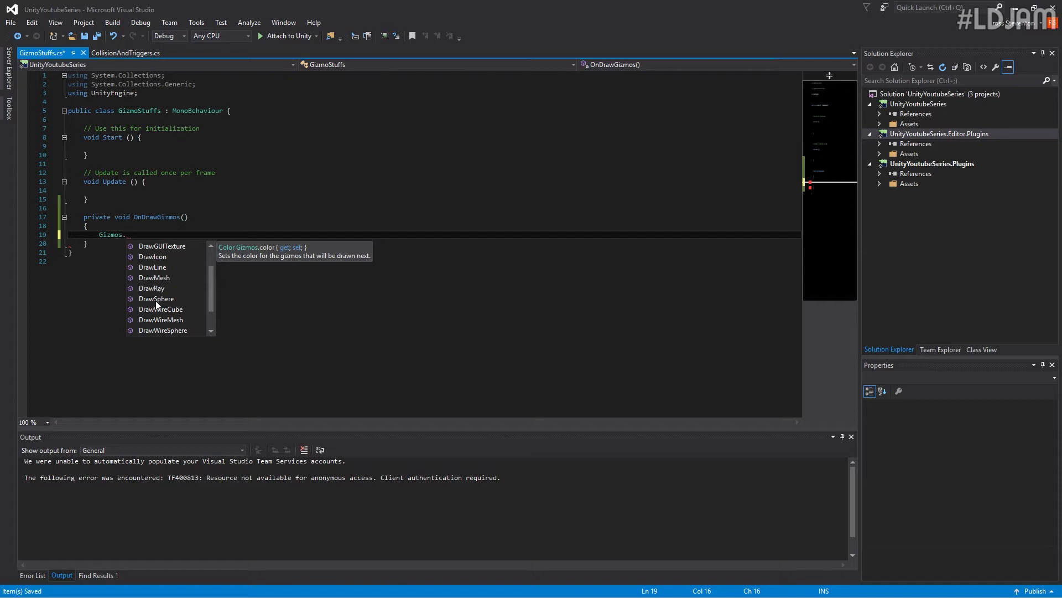
{"action": "scroll", "scroll_direction": "down", "scroll_amount": 3}
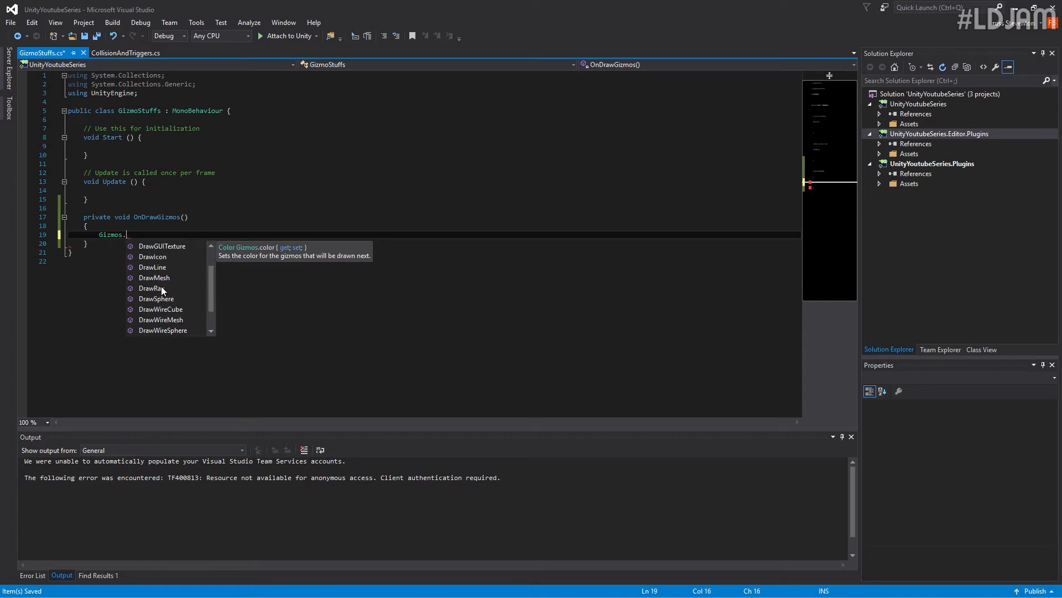
{"action": "type", "text": "DrawCube"}
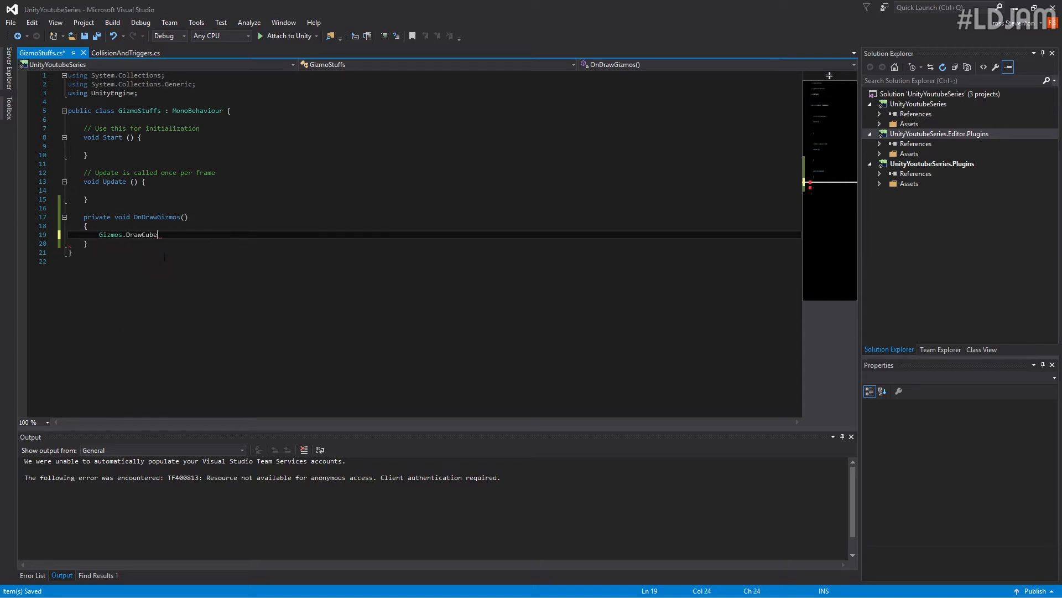
{"action": "type", "text": "("}
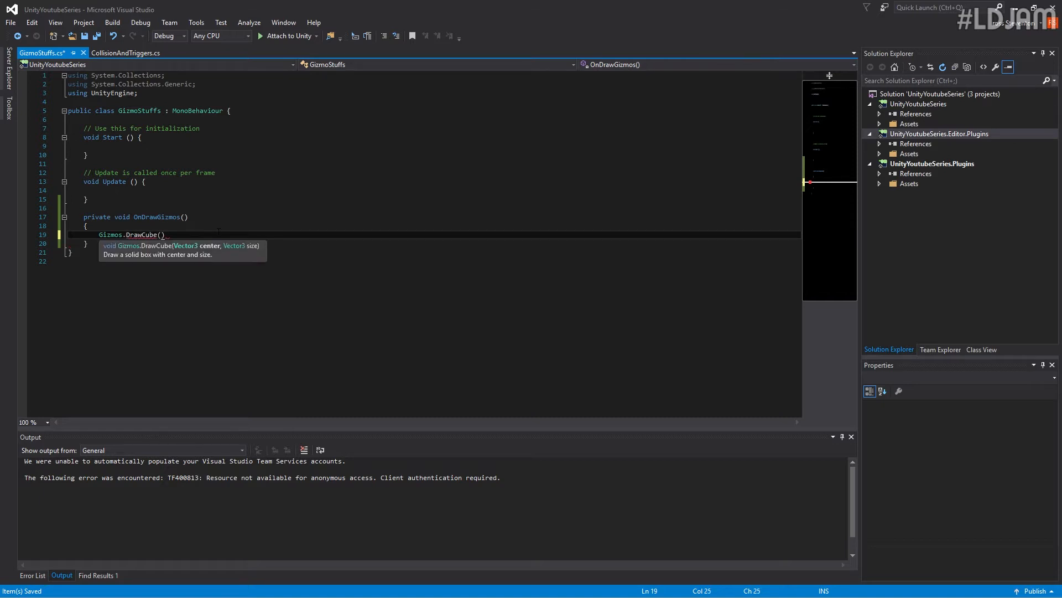
{"action": "mouse_move", "coordinate": [177, 248]}
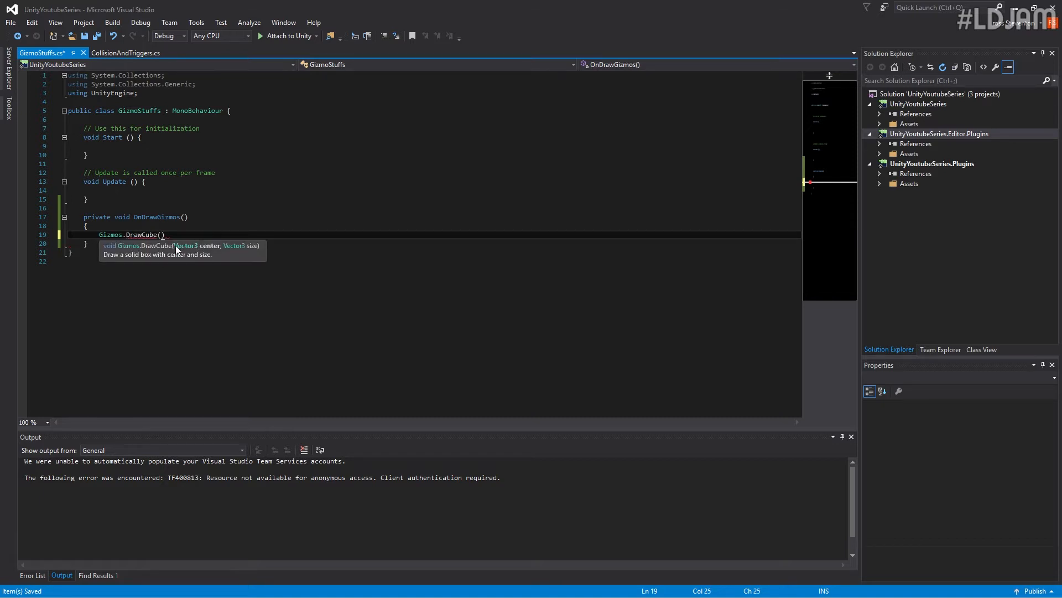
{"action": "mouse_move", "coordinate": [246, 250]}
{"action": "type", "text": ";"}
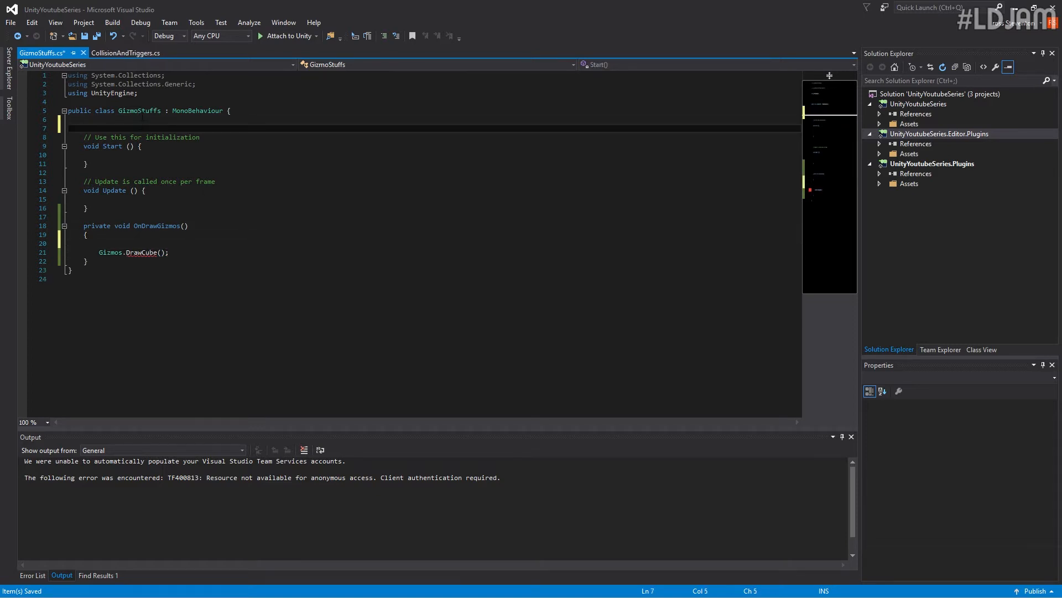
Declare a Transform[] Points array in GizmoStuffs
{"action": "type", "text": "v"}
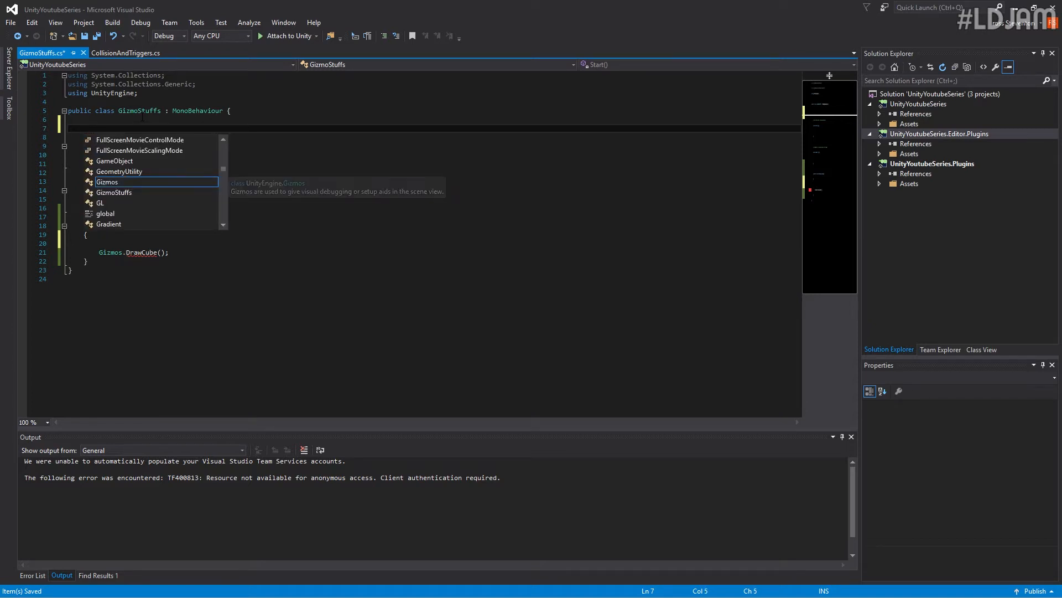
{"action": "type", "text": "Transform"}
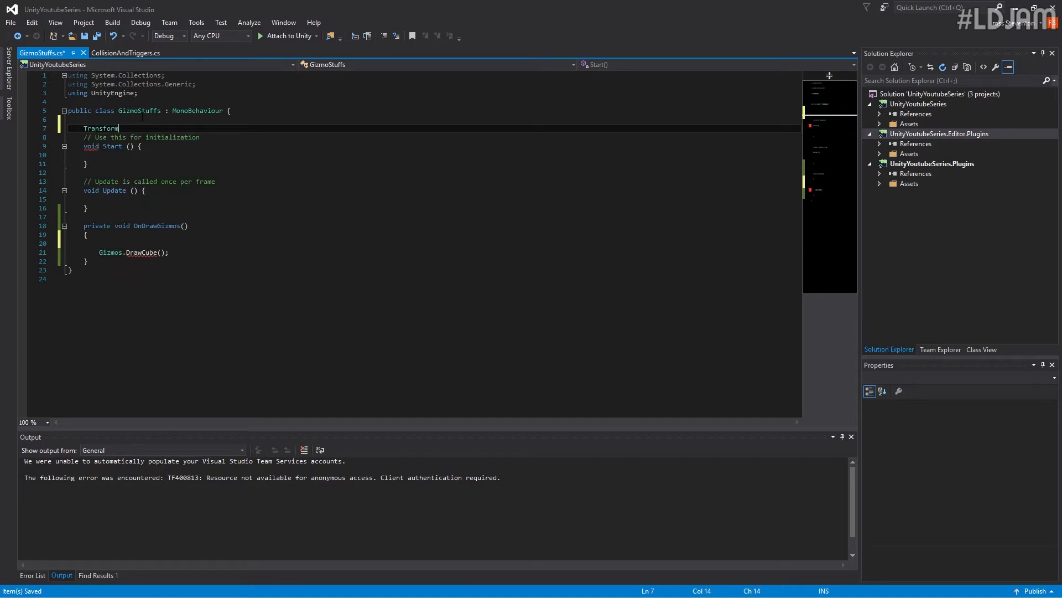
{"action": "type", "text": "[]"}
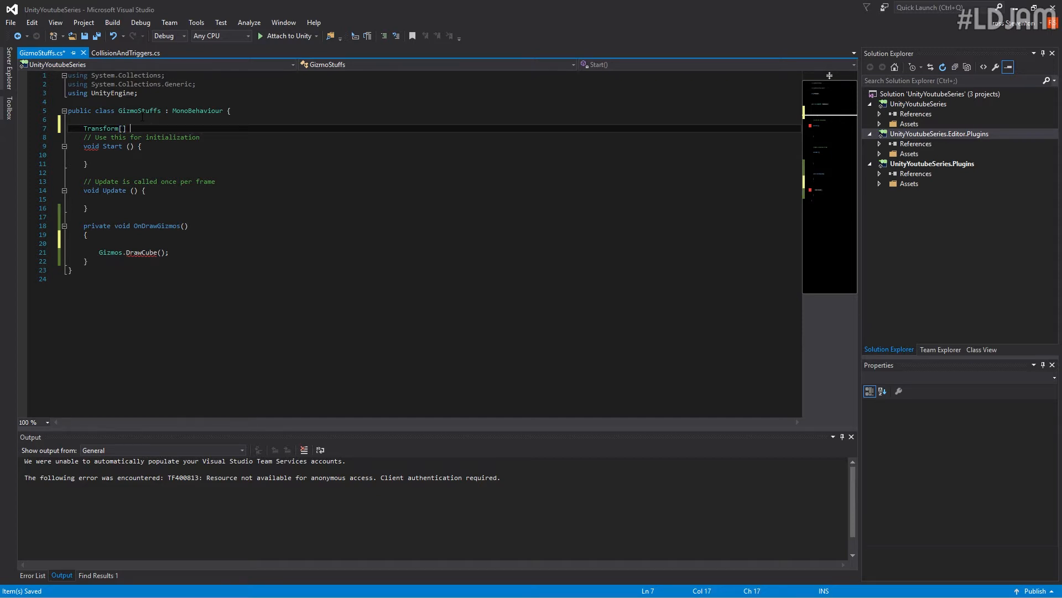
{"action": "type", "text": "Points;"}
{"action": "left_click", "coordinate": [442, 243]}
{"action": "type", "text": "for(int "}
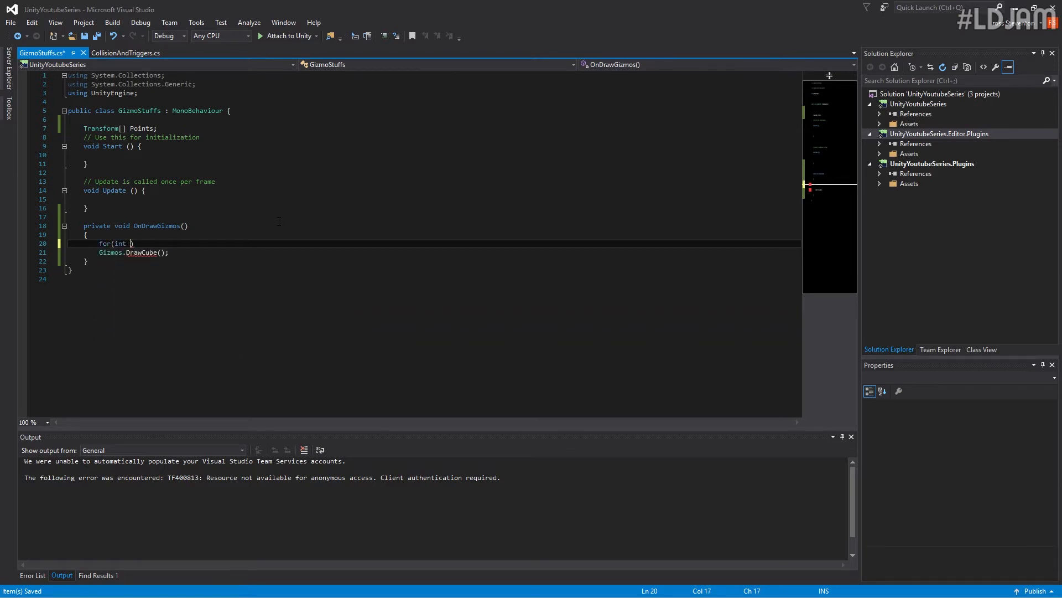
Write a for loop from i = 0 while i < Points.Length
{"action": "type", "text": "i = 0; i"}
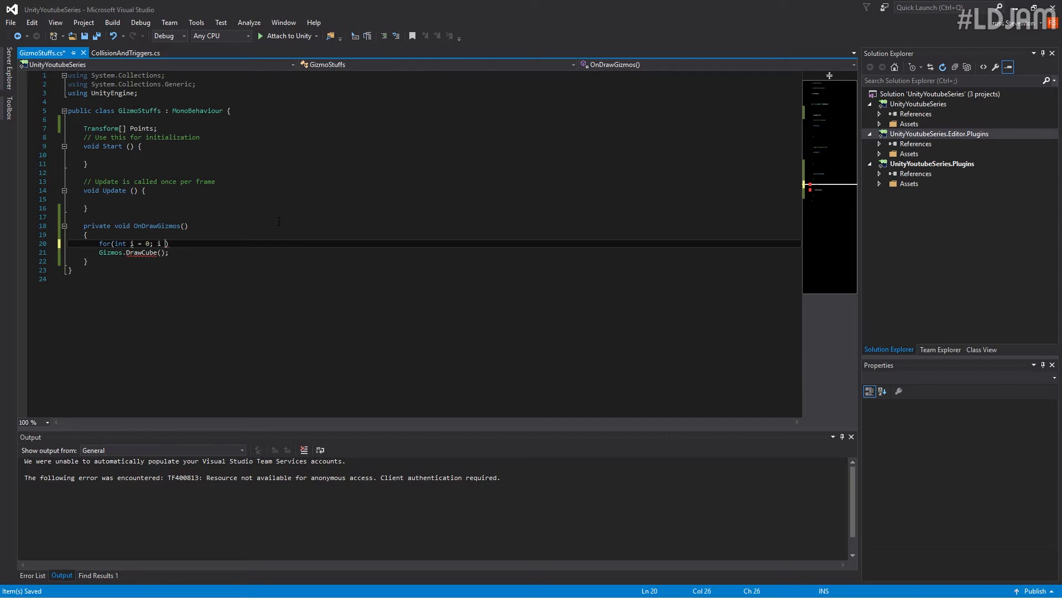
{"action": "type", "text": "< points.s"}
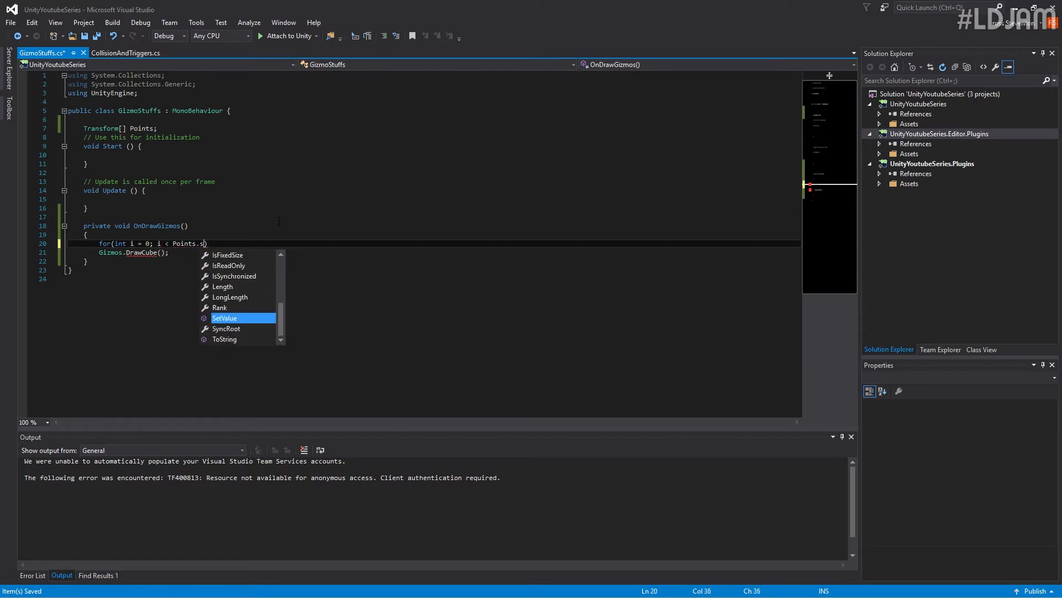
{"action": "type", "text": "ength; i"}
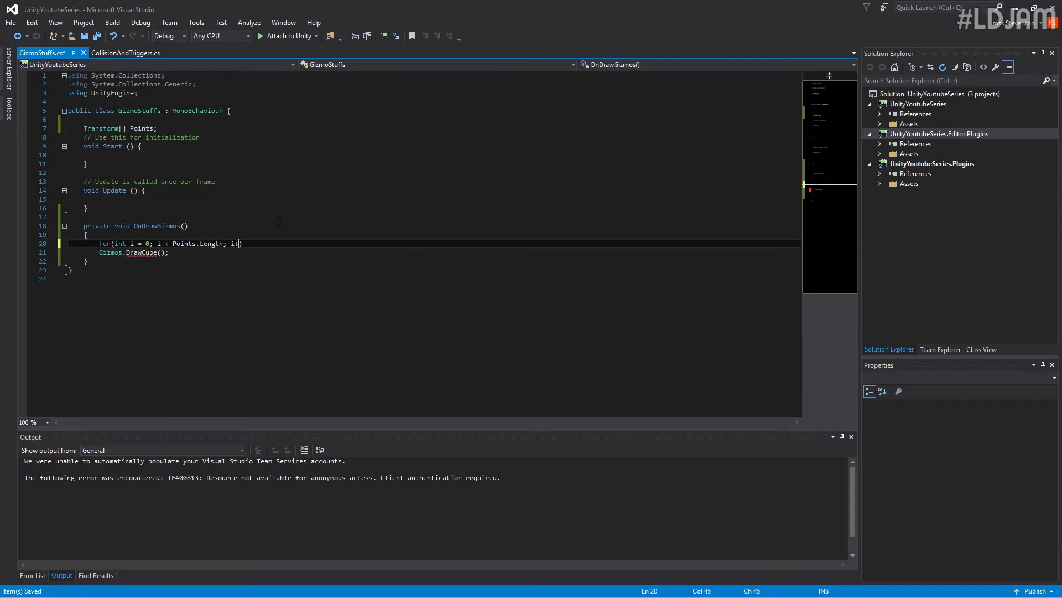
{"action": "type", "text": "+) {"}
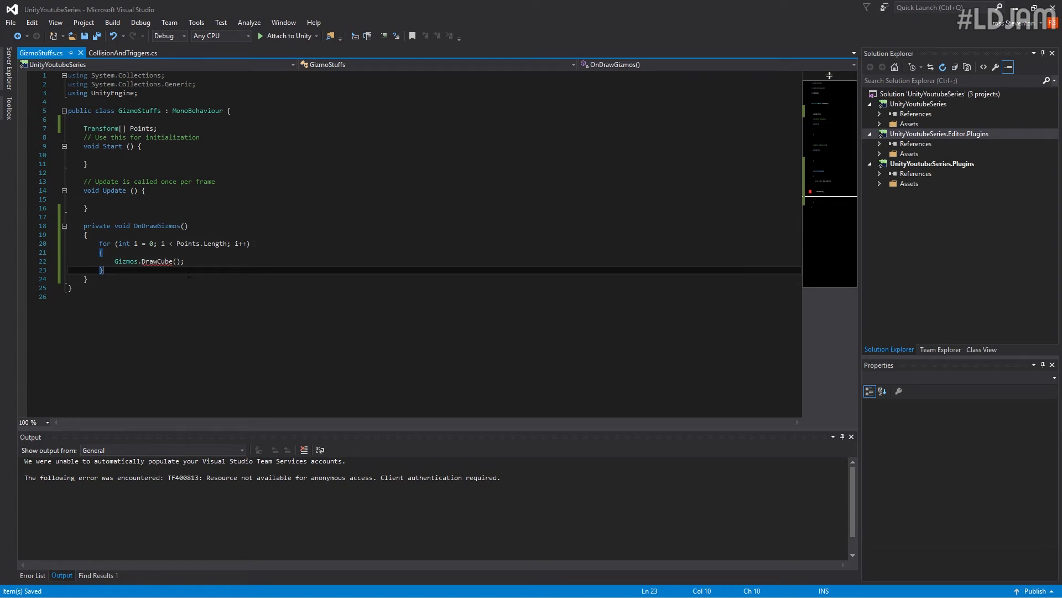
{"action": "type", "text": "//exit loop"}
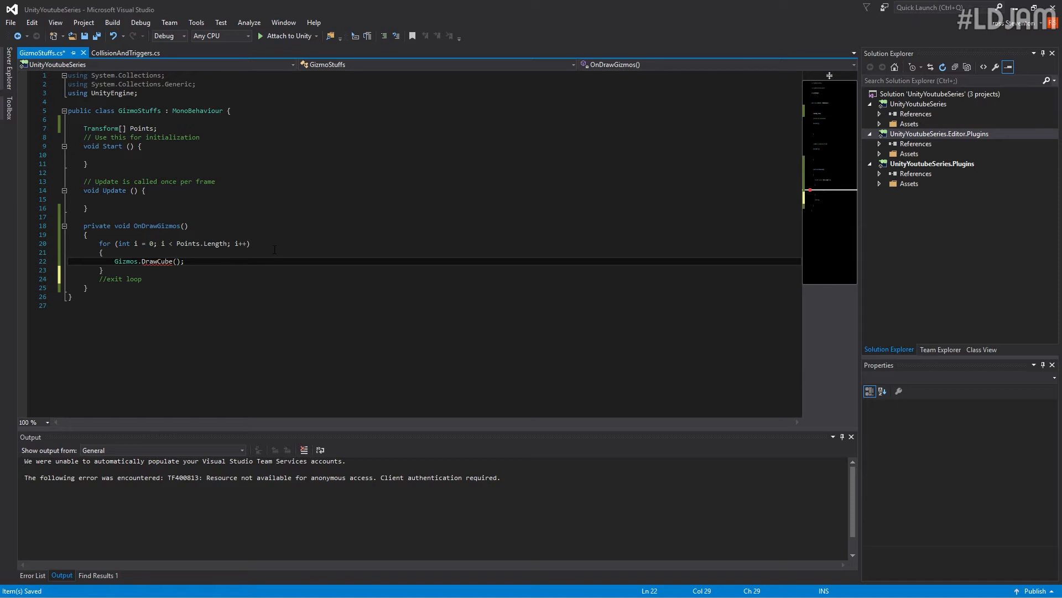
Complete the call as Gizmos.DrawCube(Points[i].position, Vector3.one) inside the loop
{"action": "type", "text": "Points[i"}
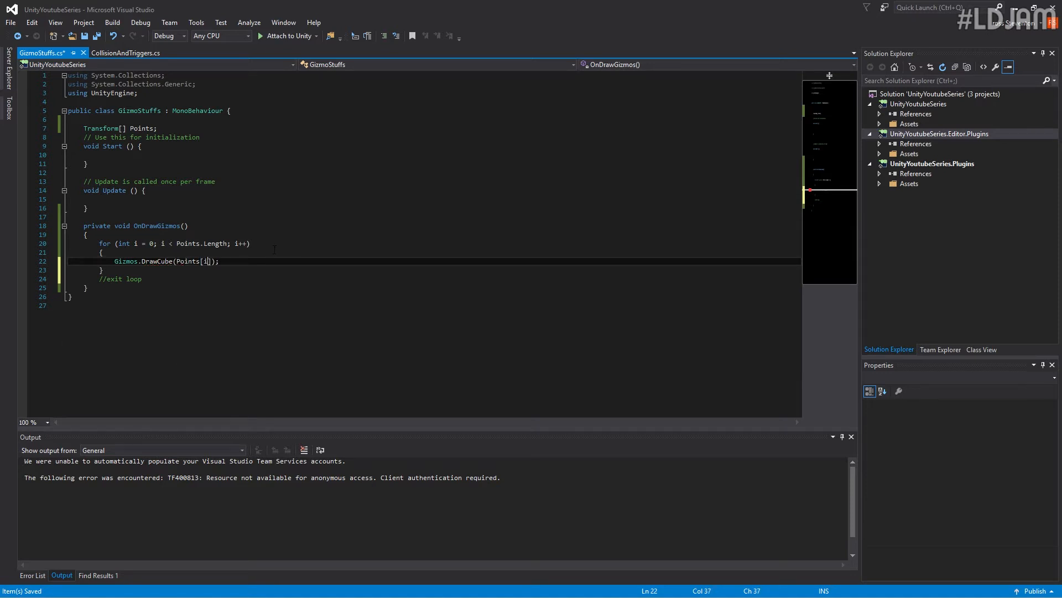
{"action": "type", "text": ".position"}
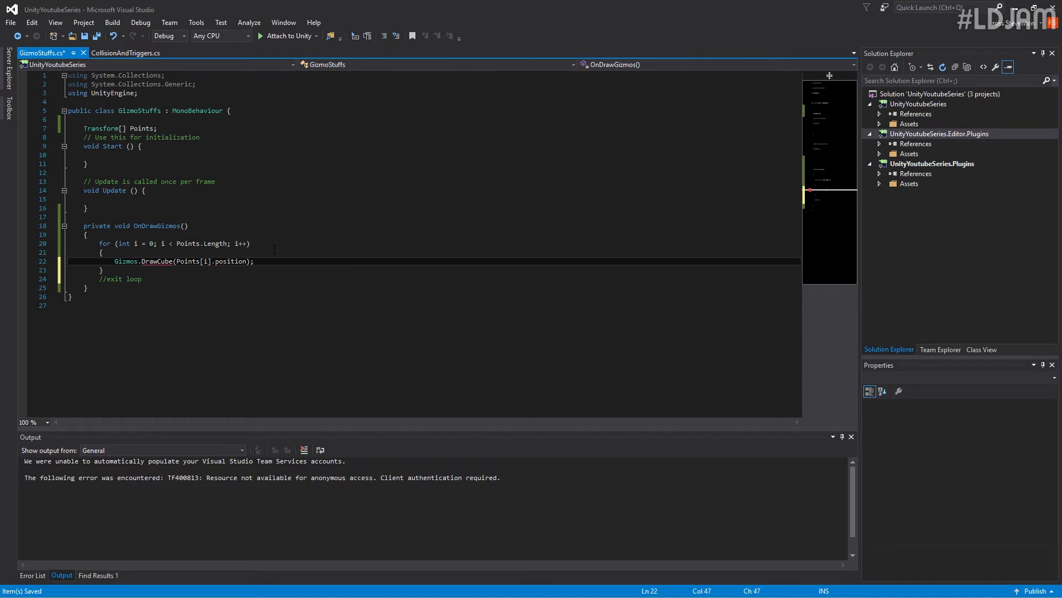
{"action": "type", "text": ","}
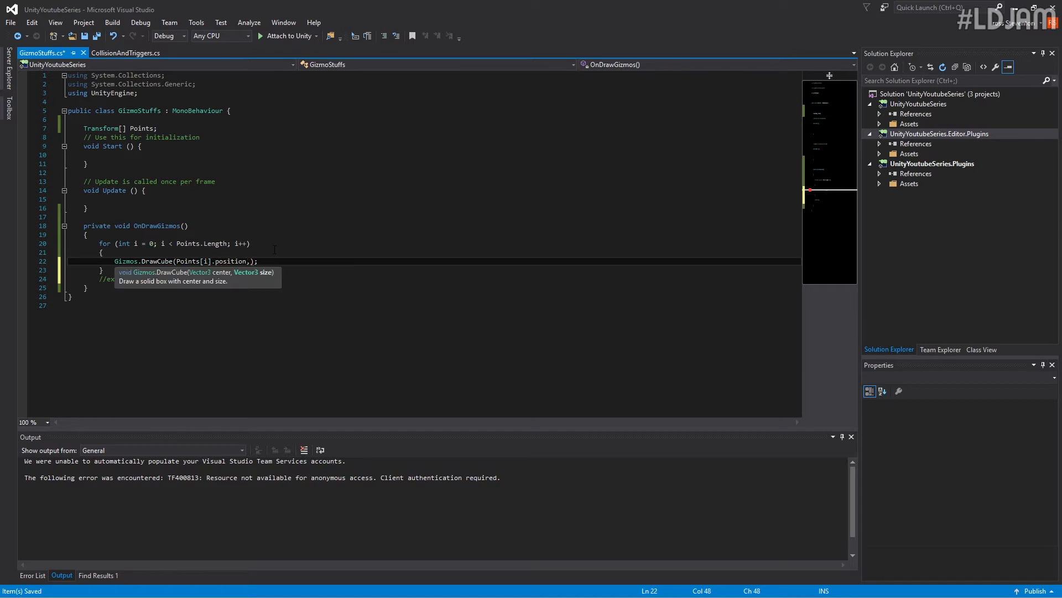
{"action": "type", "text": "Vector"}
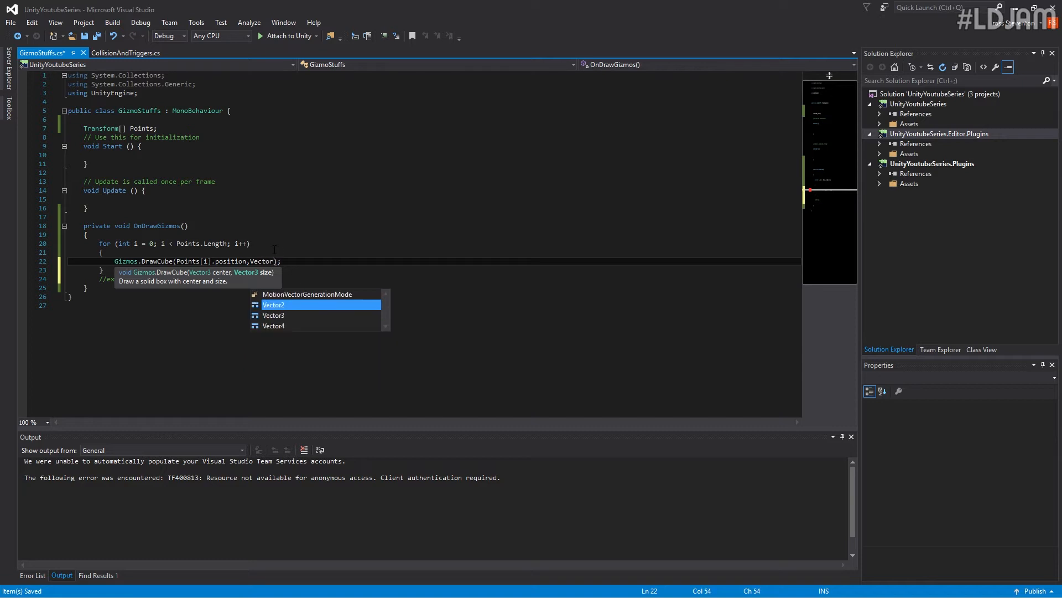
{"action": "type", "text": "Vector3.one"}
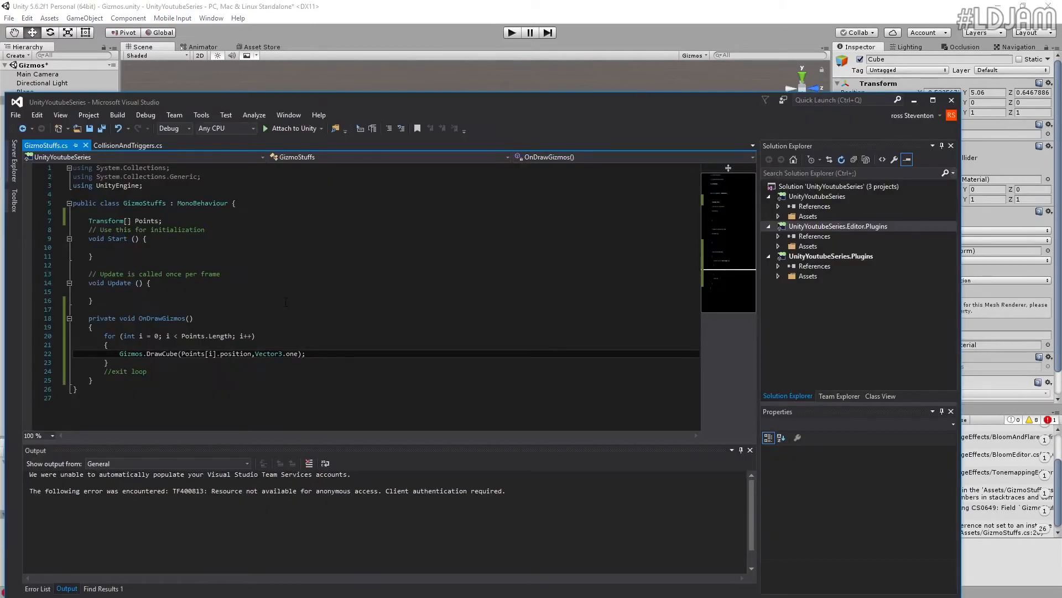
Make the Points array public and clear Unity's console messages
{"action": "double_click", "coordinate": [106, 220]}
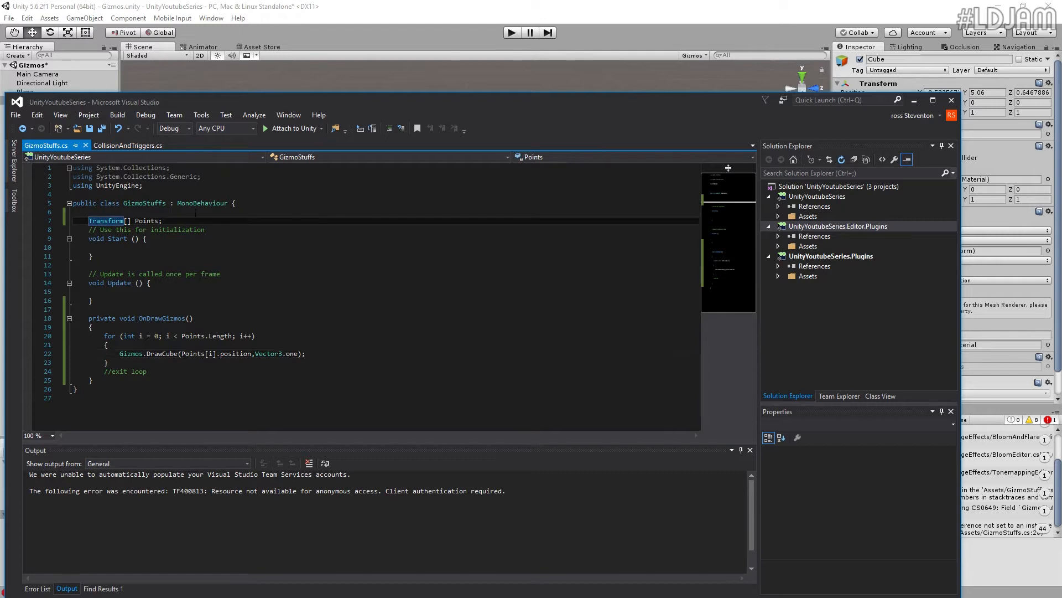
{"action": "type", "text": "public"}
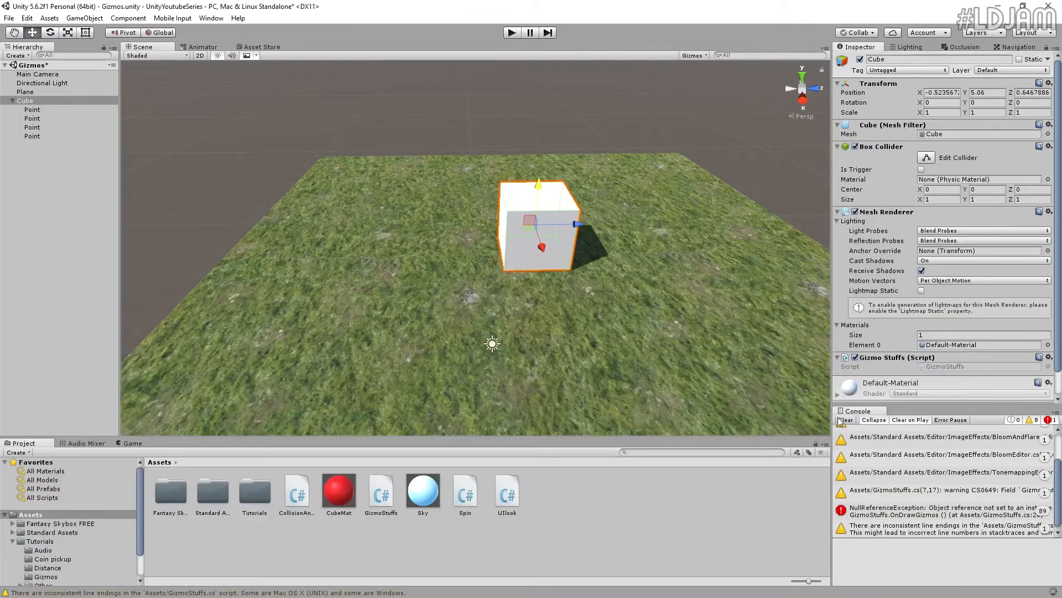
{"action": "left_click", "coordinate": [846, 419]}
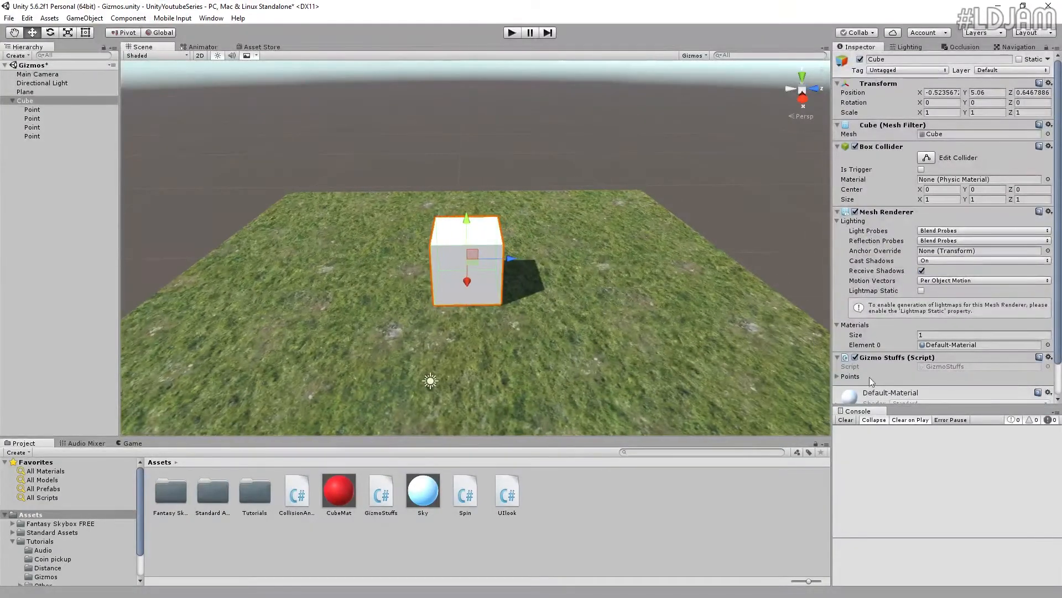
Set the Points list size to 4, assign the Point children, and select the cube
{"action": "left_click", "coordinate": [838, 376]}
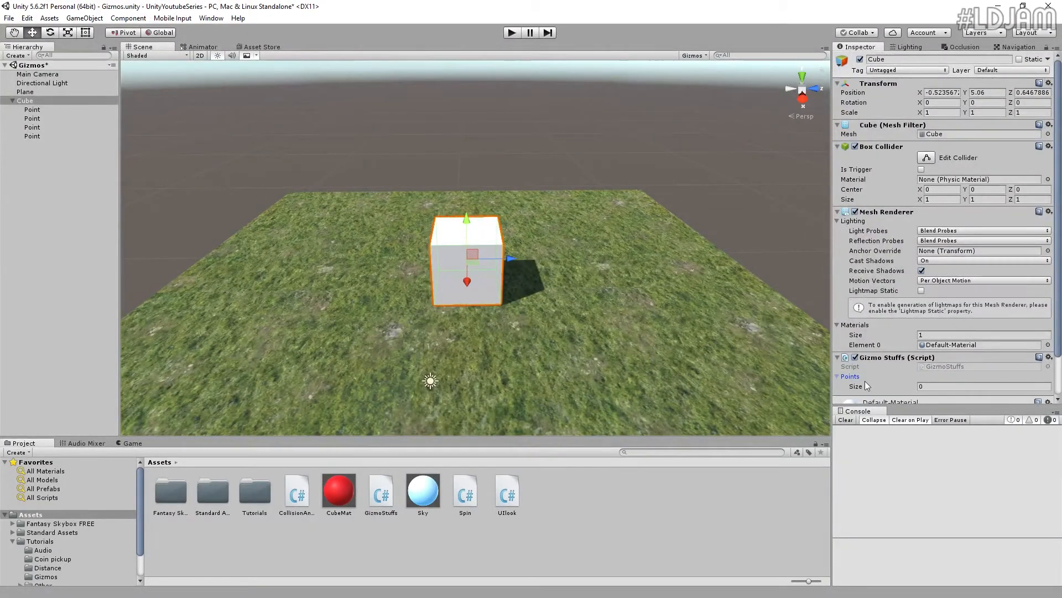
{"action": "type", "text": "4"}
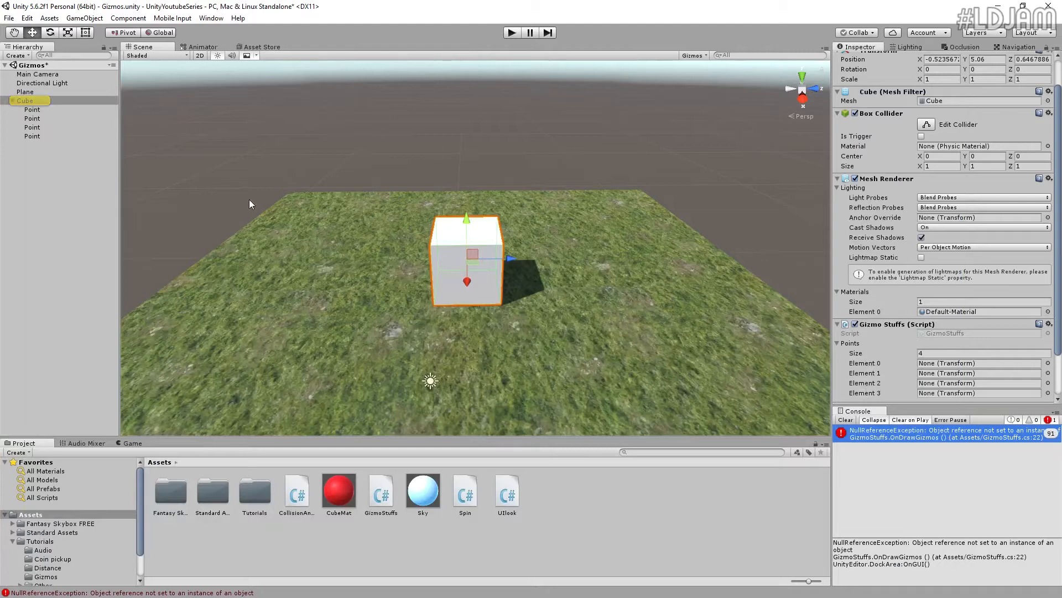
{"action": "left_click", "coordinate": [978, 363]}
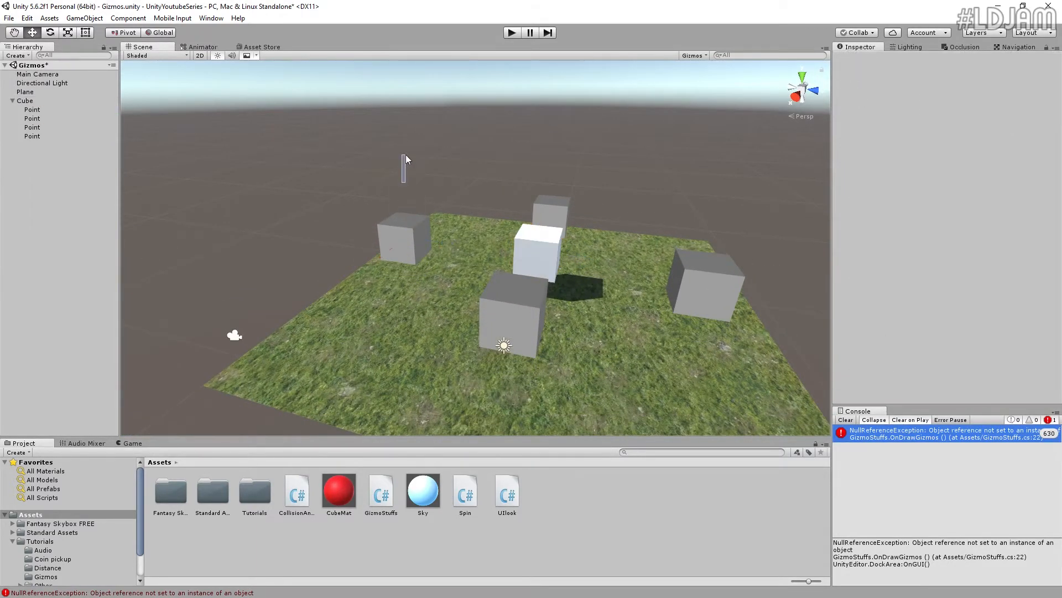
{"action": "left_click", "coordinate": [32, 118]}
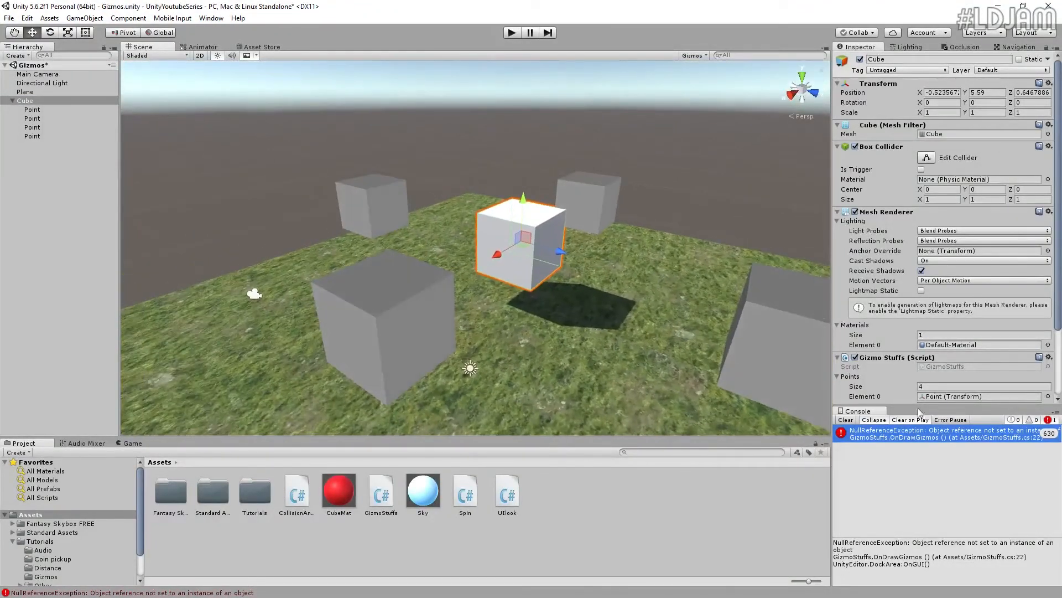
{"action": "left_click", "coordinate": [844, 419]}
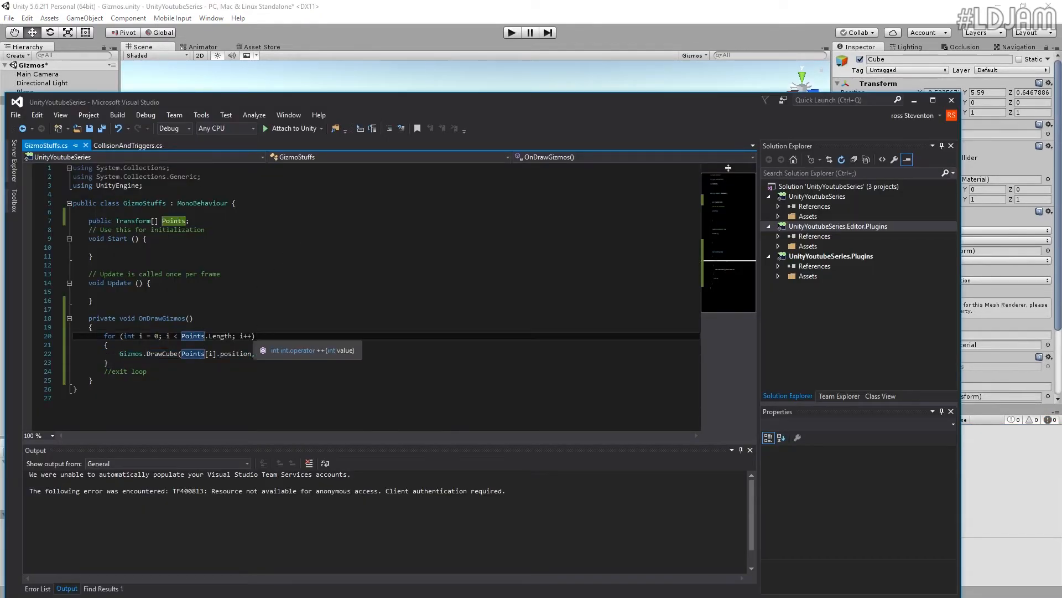
Wrap the drawing loop in an if (Points.Length > 0) check
{"action": "type", "text": "if("}
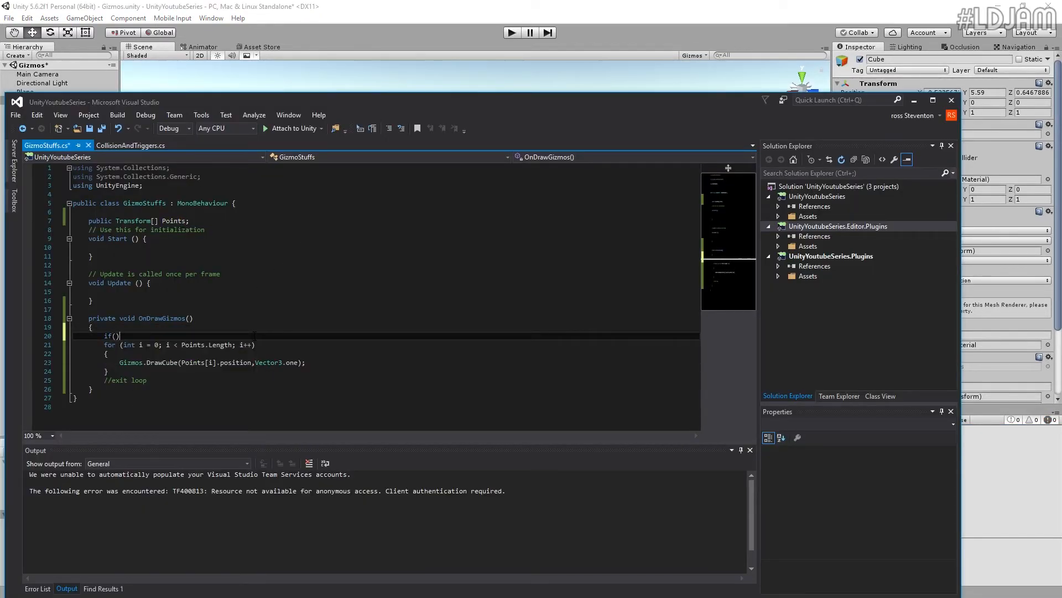
{"action": "type", "text": "Points"}
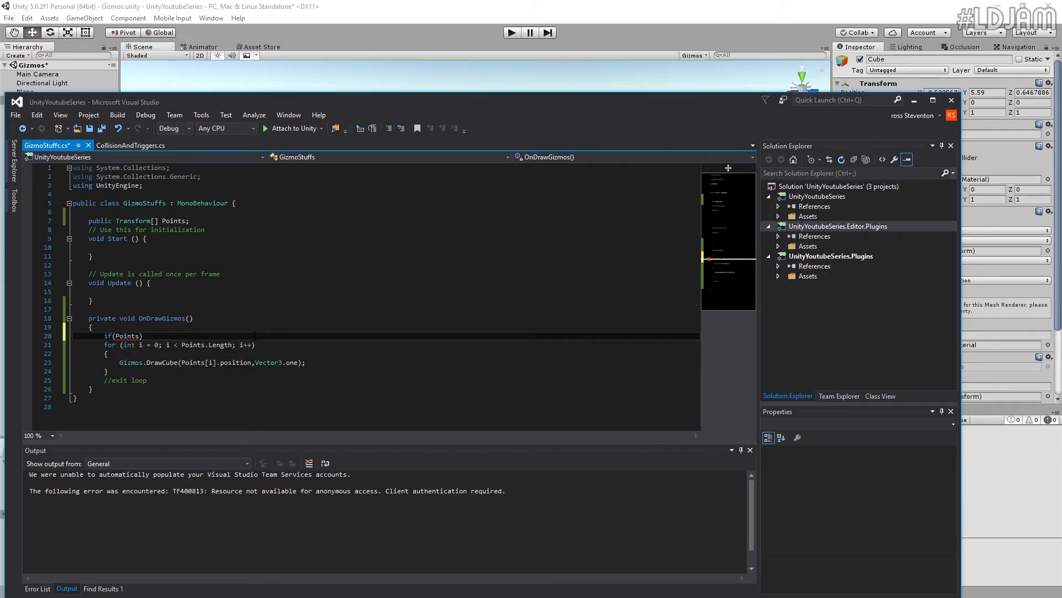
{"action": "type", "text": ".le"}
{"action": "type", "text": "}"}
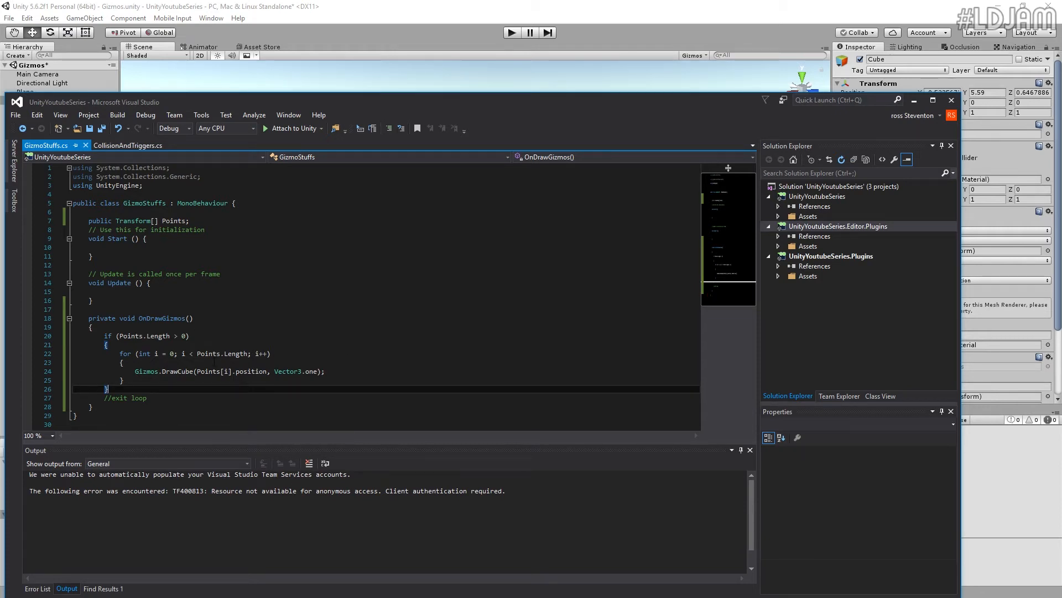
{"action": "scroll", "scroll_direction": "down", "scroll_amount": 3}
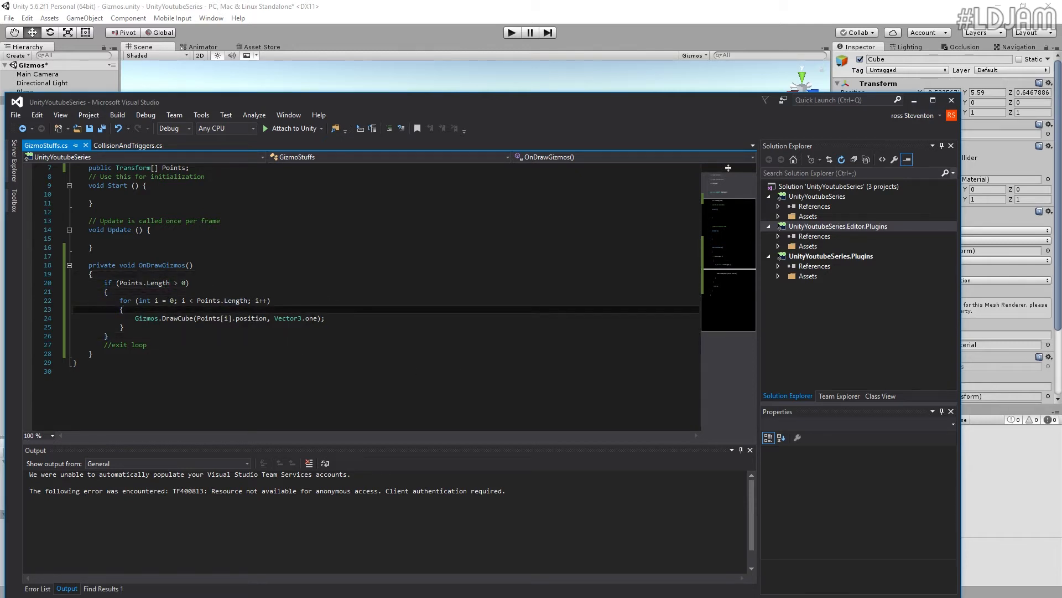
Add Gizmos.color = Color.blue; before the DrawCube call
{"action": "key", "text": "Enter"}
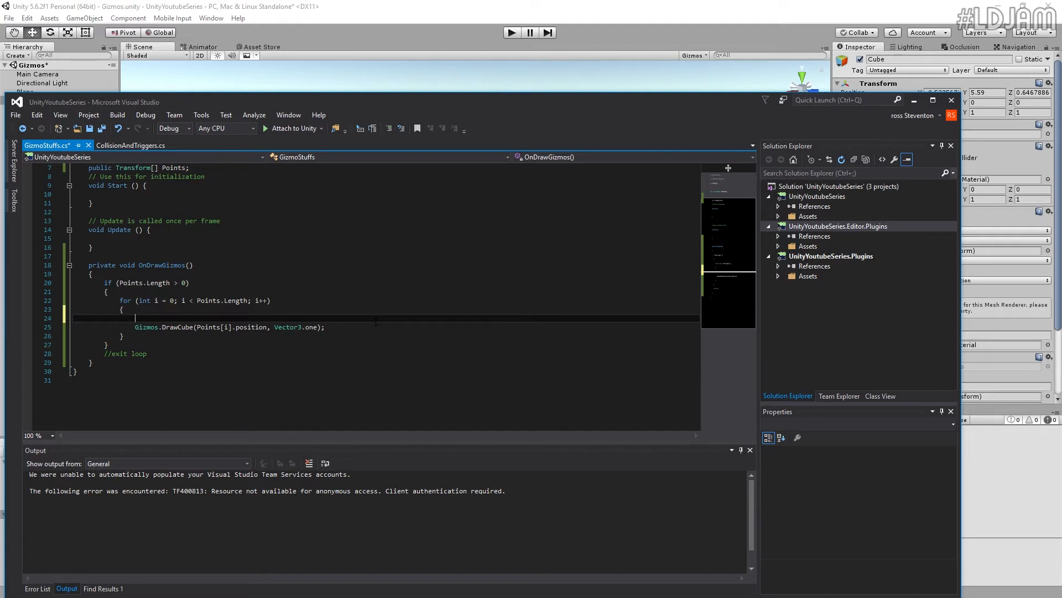
{"action": "type", "text": "Giz"}
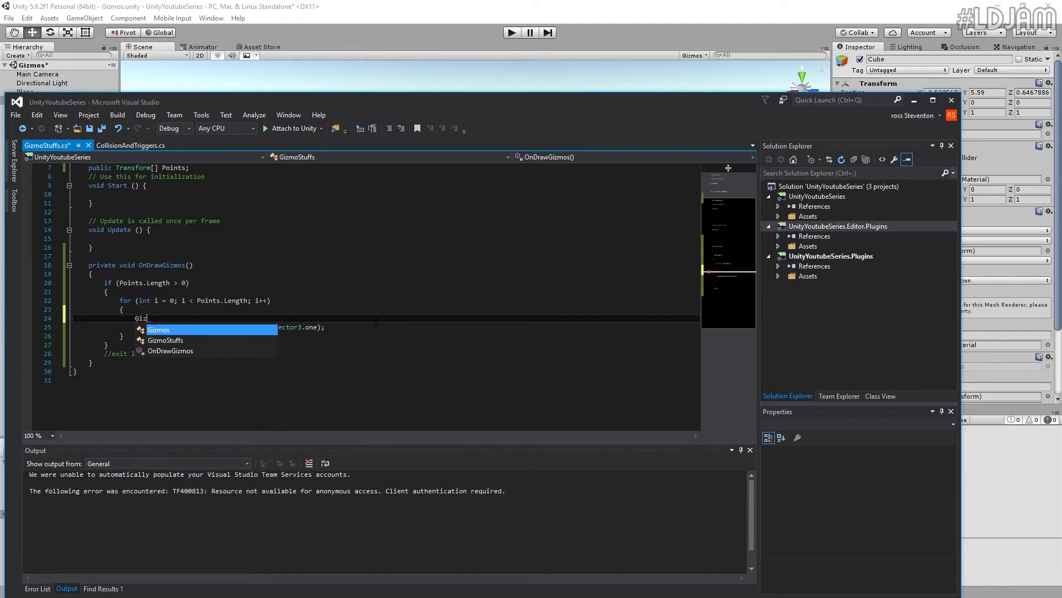
{"action": "type", "text": "Gizmos.color"}
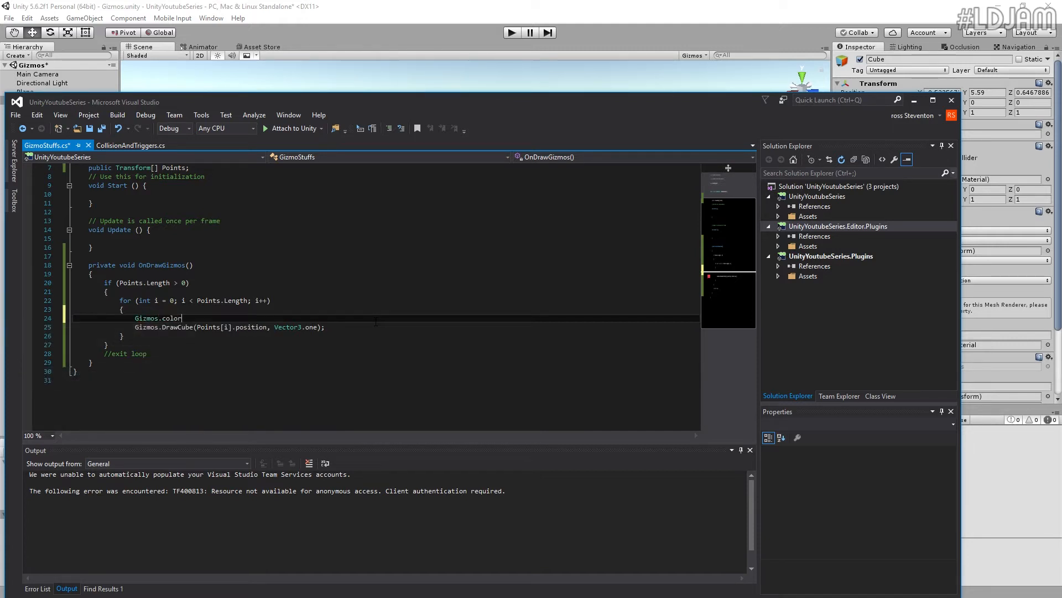
{"action": "type", "text": "= color.blue"}
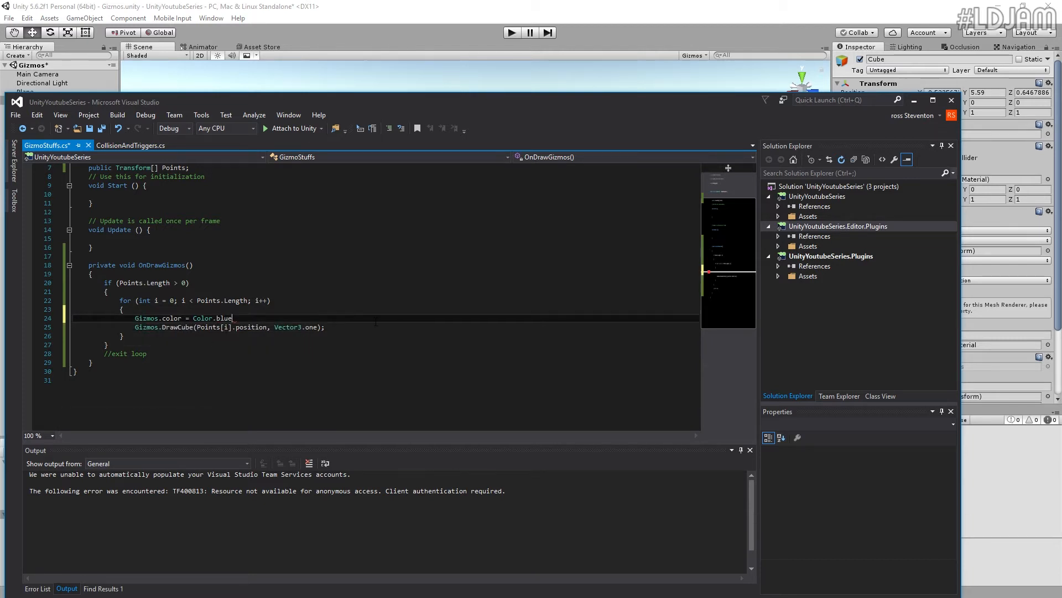
{"action": "type", "text": ";"}
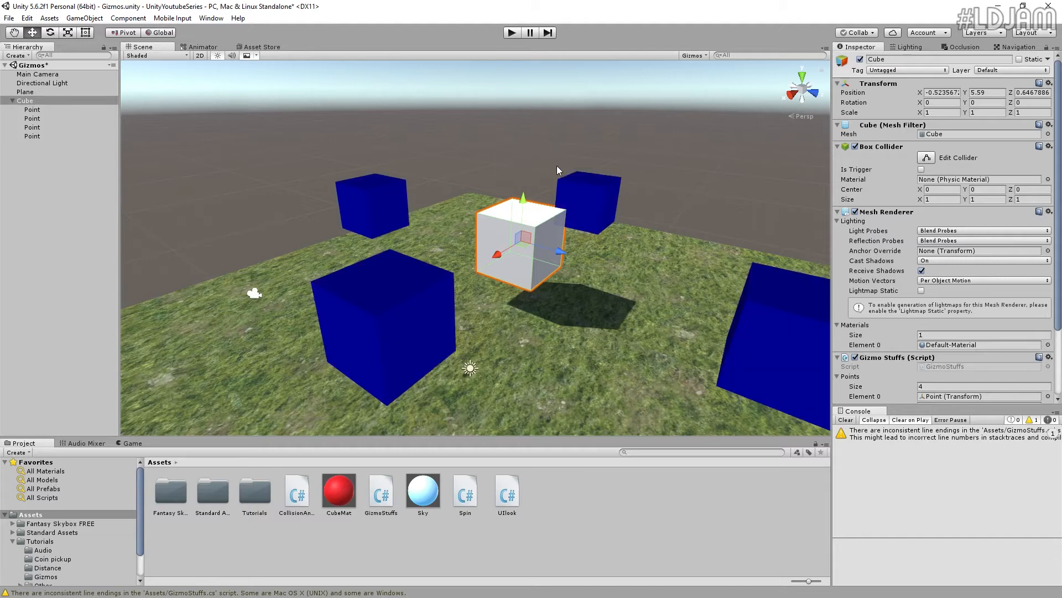
Orbit the scene and select the plane, then the cube, confirming blue gizmo cubes persist
{"action": "left_click_drag", "start_coordinate": [557, 170], "coordinate": [571, 203]}
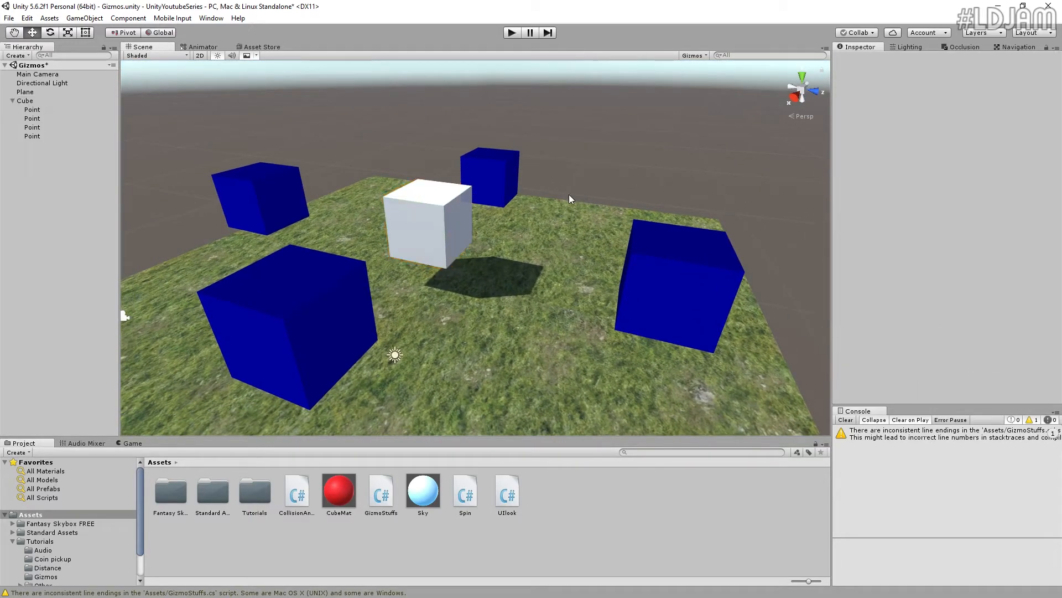
{"action": "left_click", "coordinate": [426, 224]}
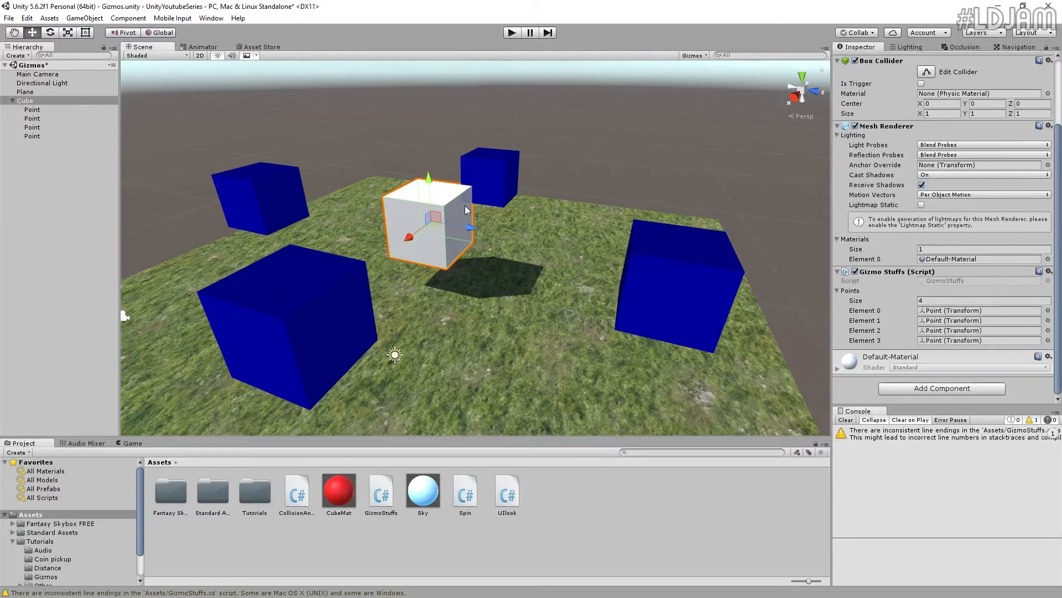
{"action": "left_click", "coordinate": [25, 91]}
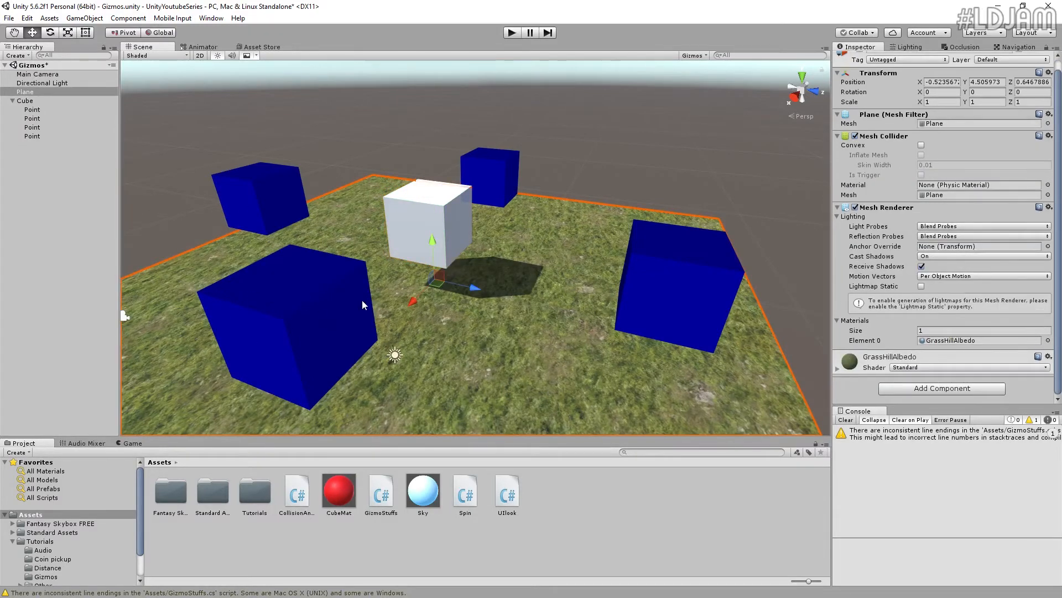
{"action": "left_click", "coordinate": [24, 100]}
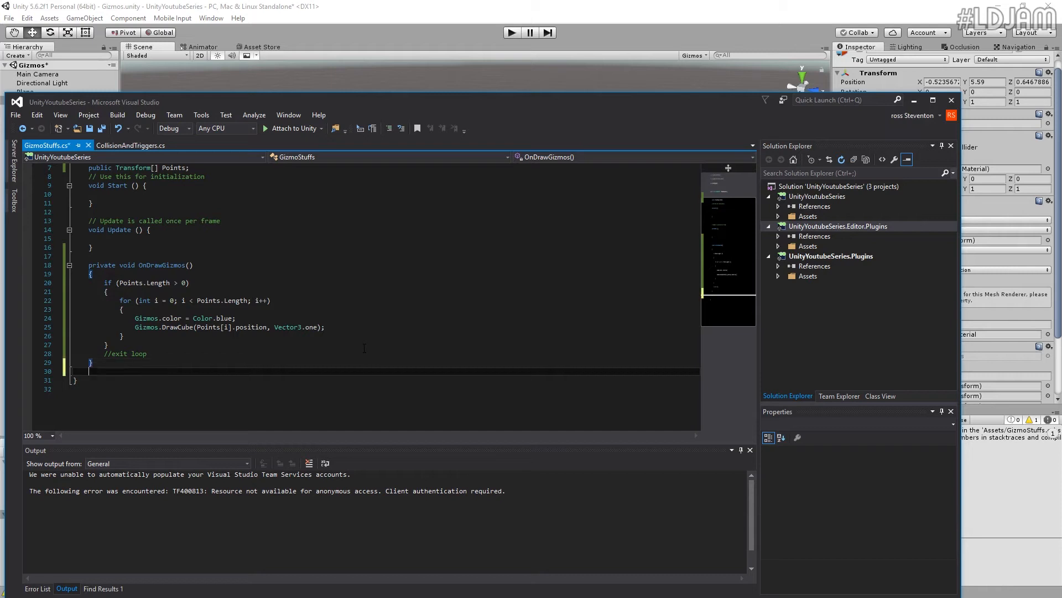
Begin writing a private void OnDrawGizmosSelected() method to hold the drawing loop
{"action": "type", "text": "void"}
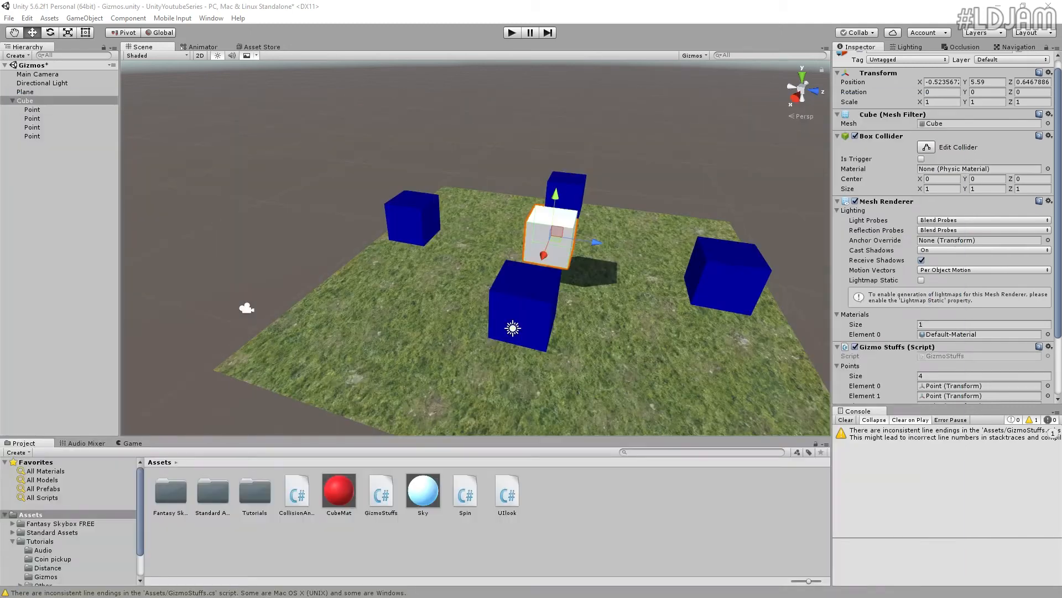
Select the white cube in the Scene view to display its four blue gizmo cubes
{"action": "left_click", "coordinate": [504, 170]}
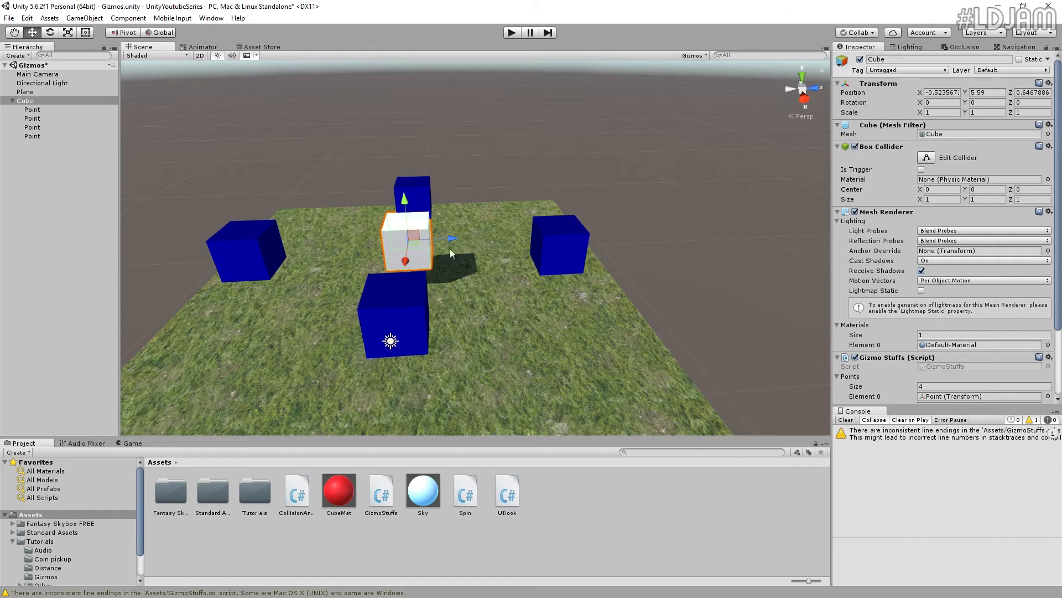
{"action": "mouse_move", "coordinate": [298, 173]}
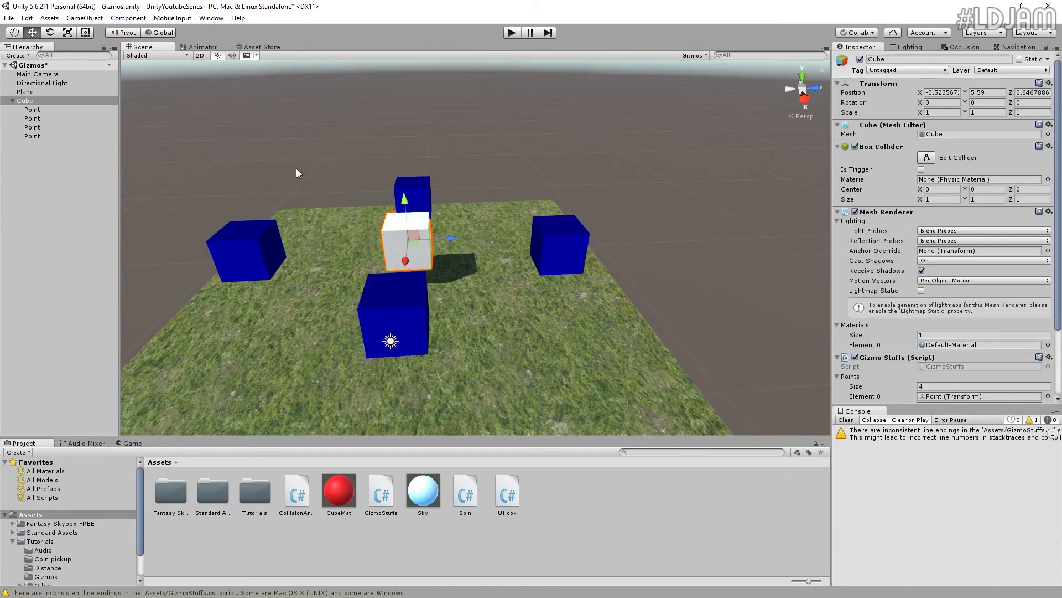
{"action": "mouse_move", "coordinate": [334, 197]}
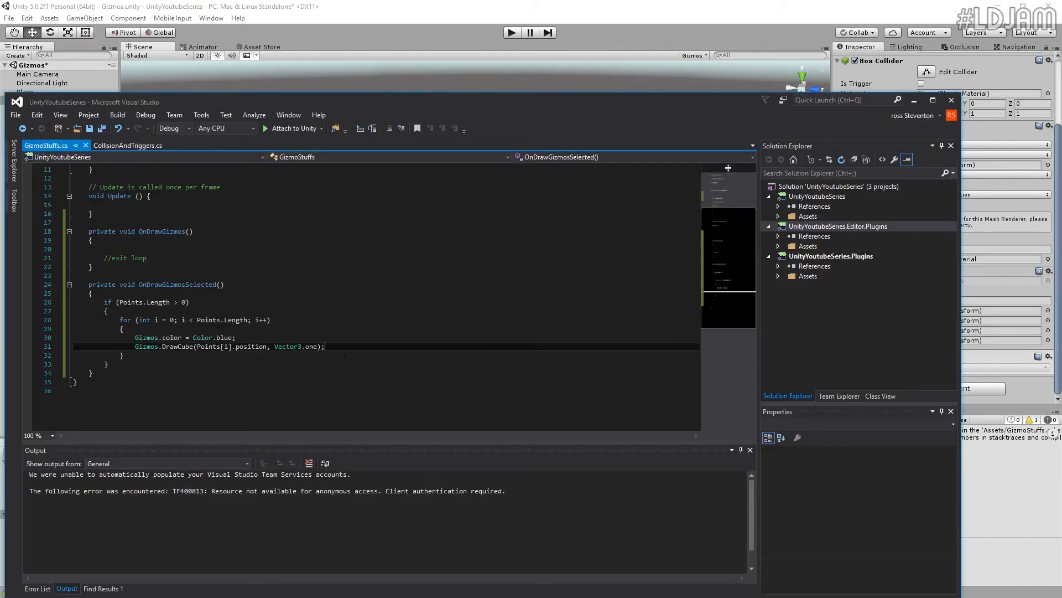
Add a Gizmos.DrawLine call starting at Points[i].position inside the loop
{"action": "key", "text": "Enter"}
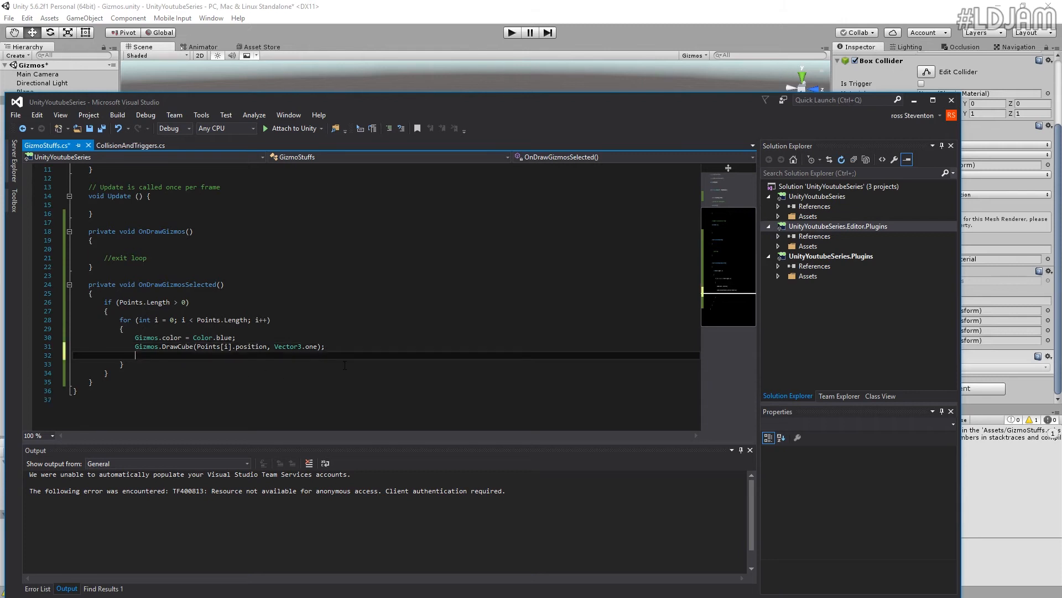
{"action": "type", "text": "Gizmos"}
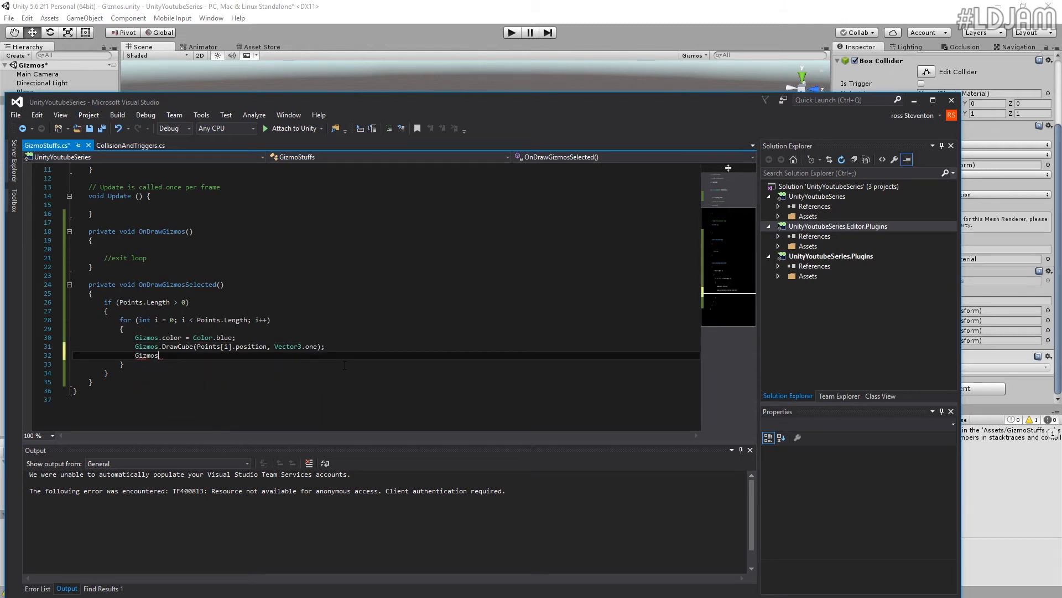
{"action": "type", "text": ".d"}
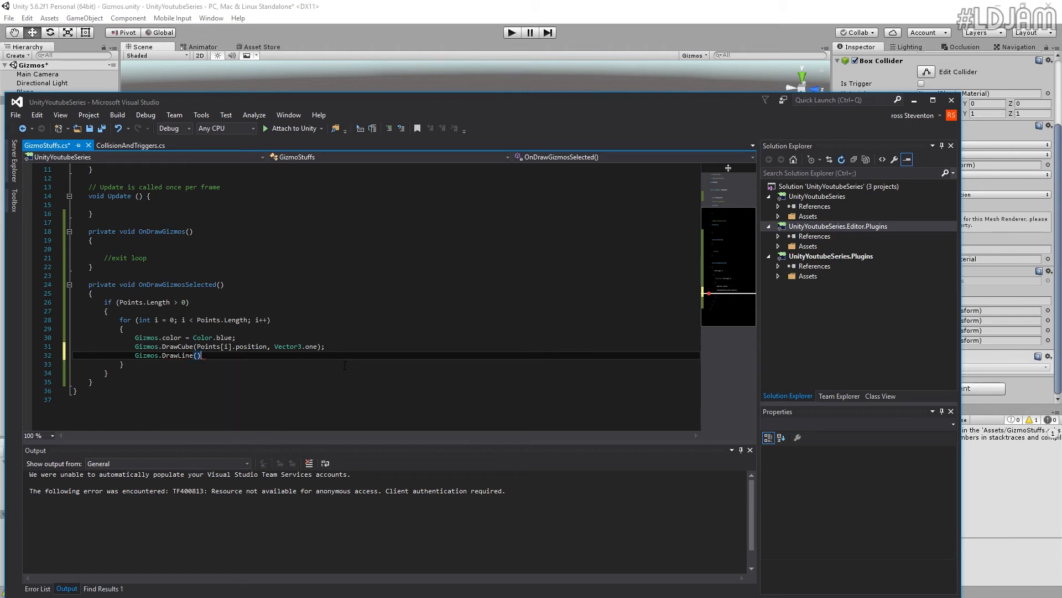
{"action": "type", "text": "("}
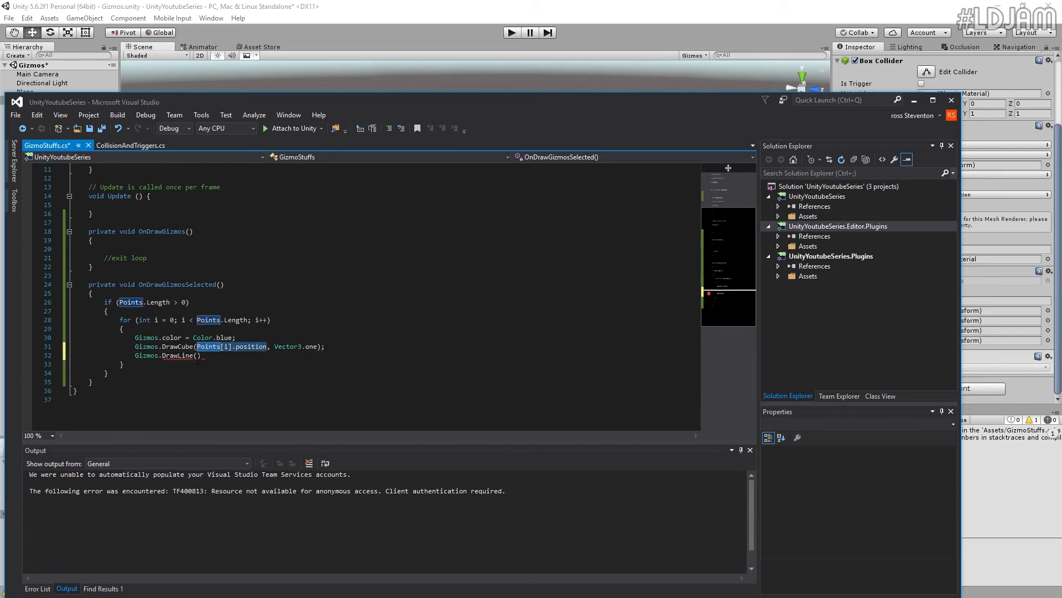
{"action": "type", "text": "Points[i].position,"}
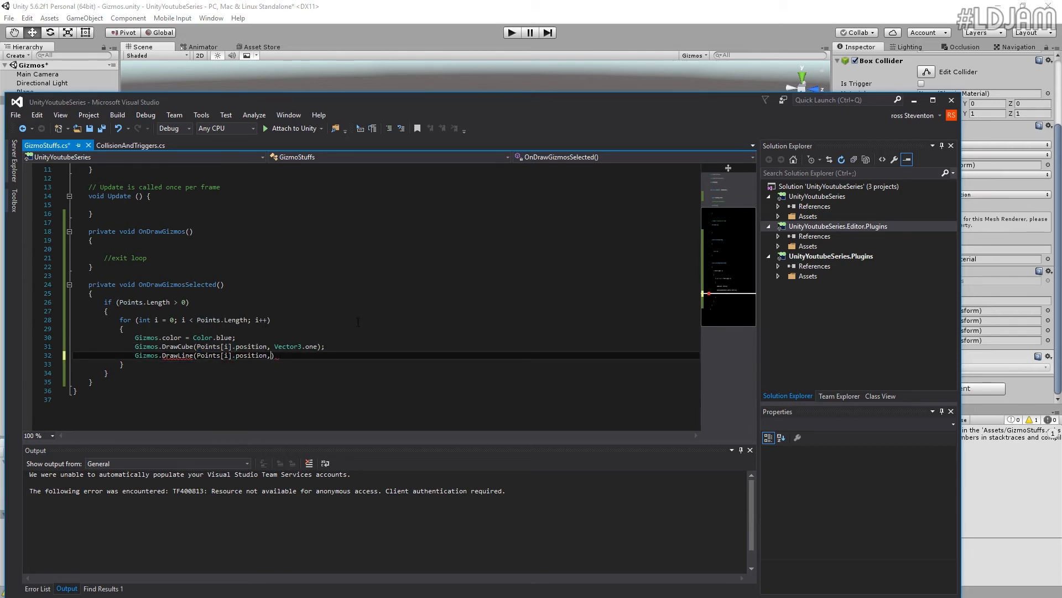
{"action": "type", "text": "Vector3"}
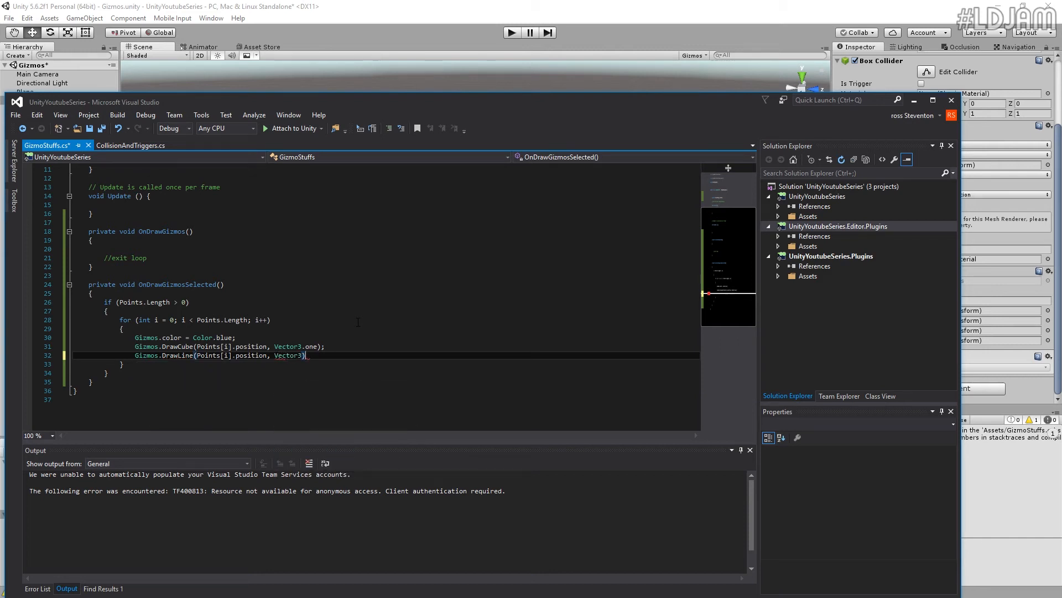
{"action": "type", "text": ".z"}
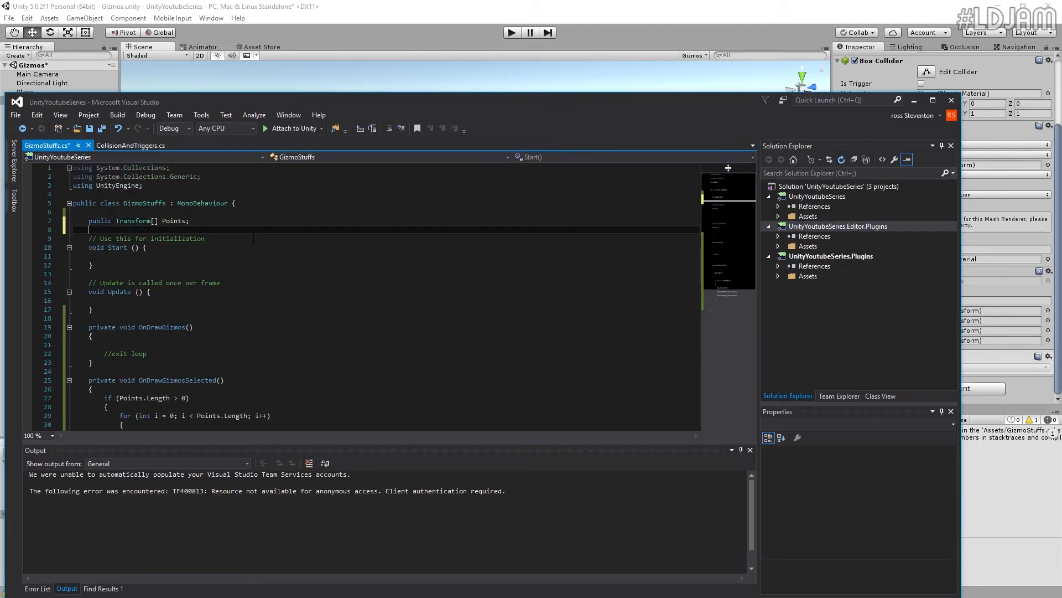
Declare 'public Transform target;' and wrap DrawLine in 'if (target != null)' ending at target.position
{"action": "type", "text": "public tr"}
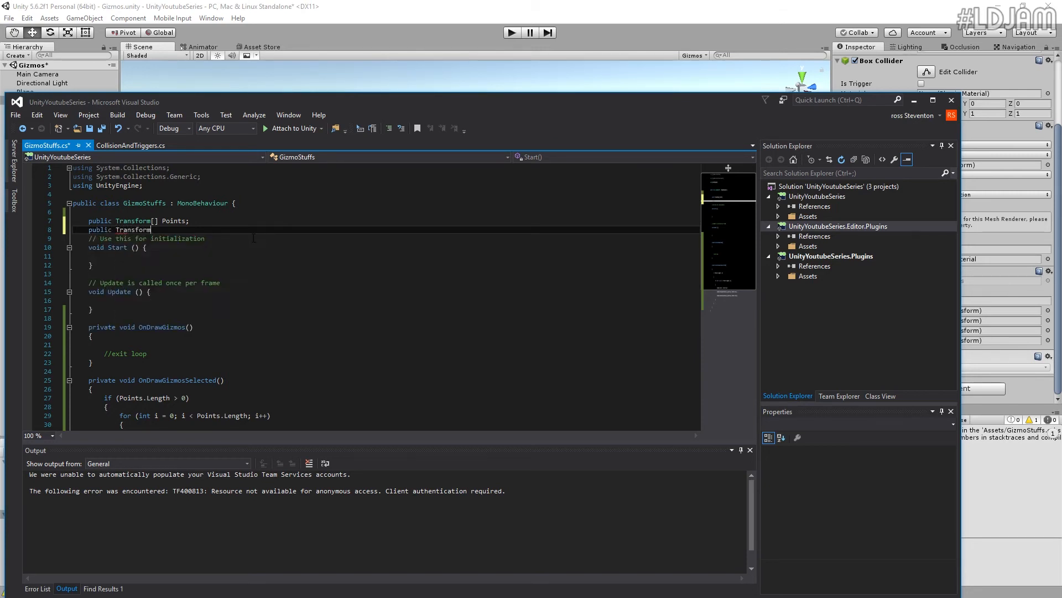
{"action": "type", "text": "target;"}
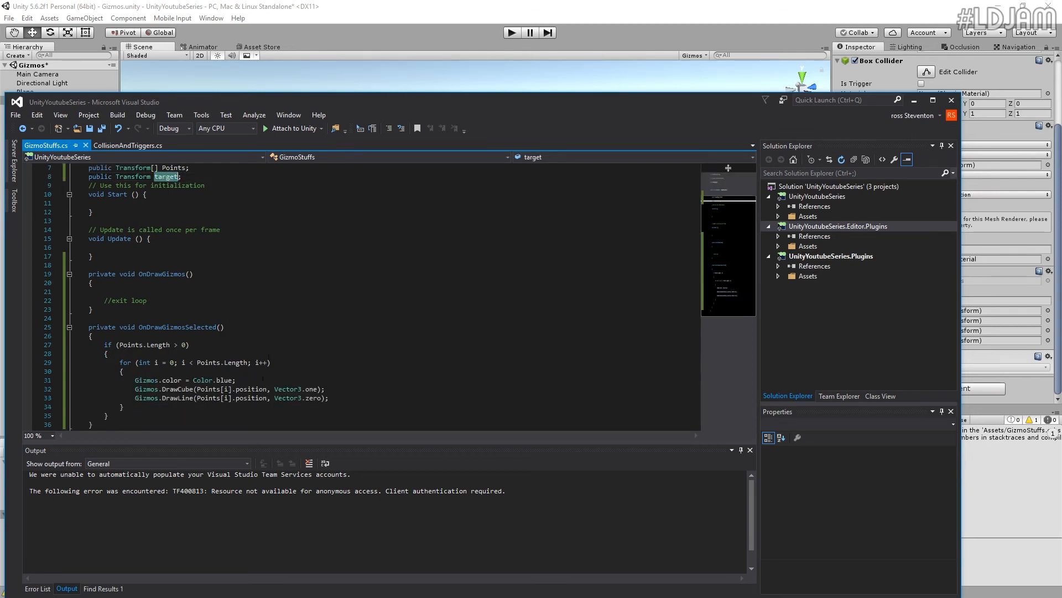
{"action": "type", "text": "target"}
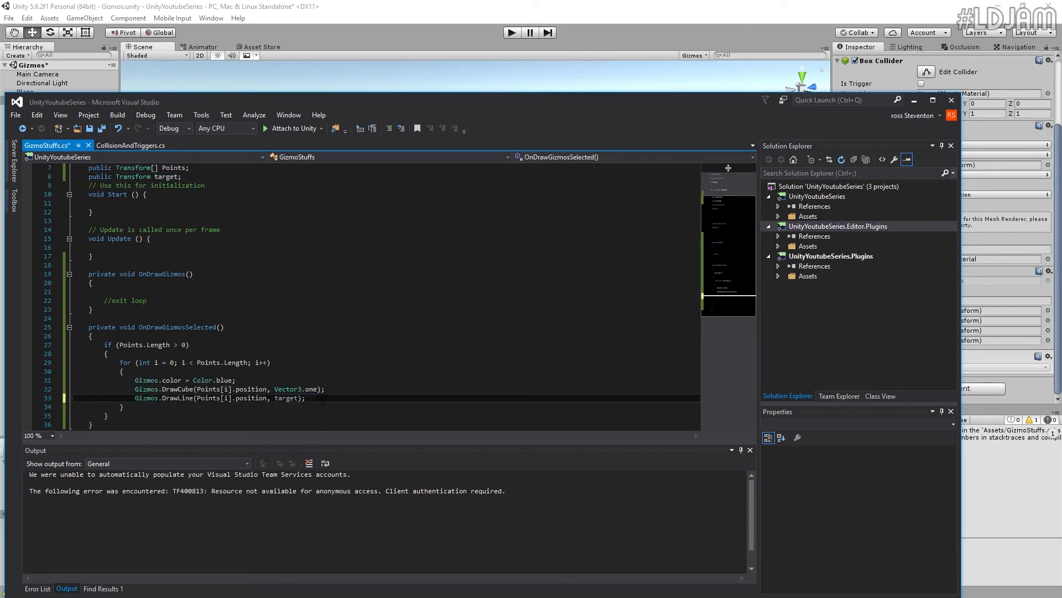
{"action": "type", "text": "if(target"}
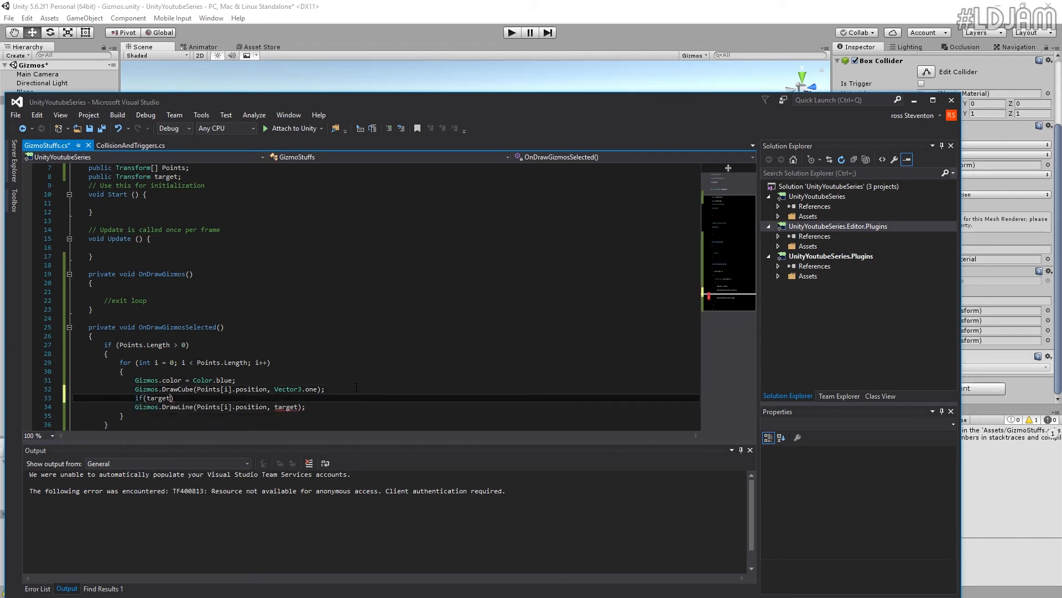
{"action": "type", "text": "!= null"}
{"action": "type", "text": "{"}
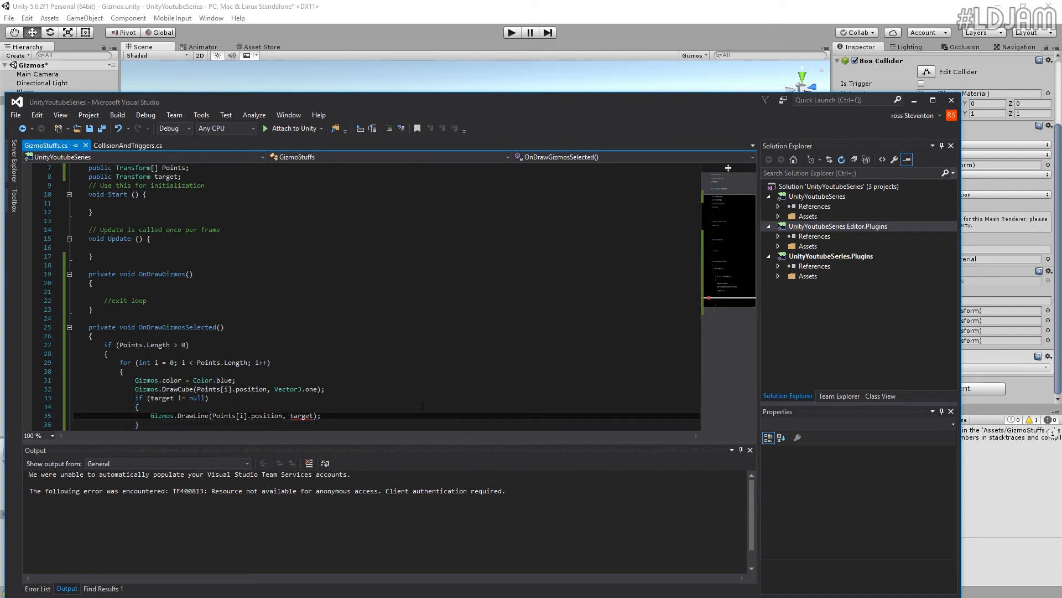
{"action": "type", "text": ".position"}
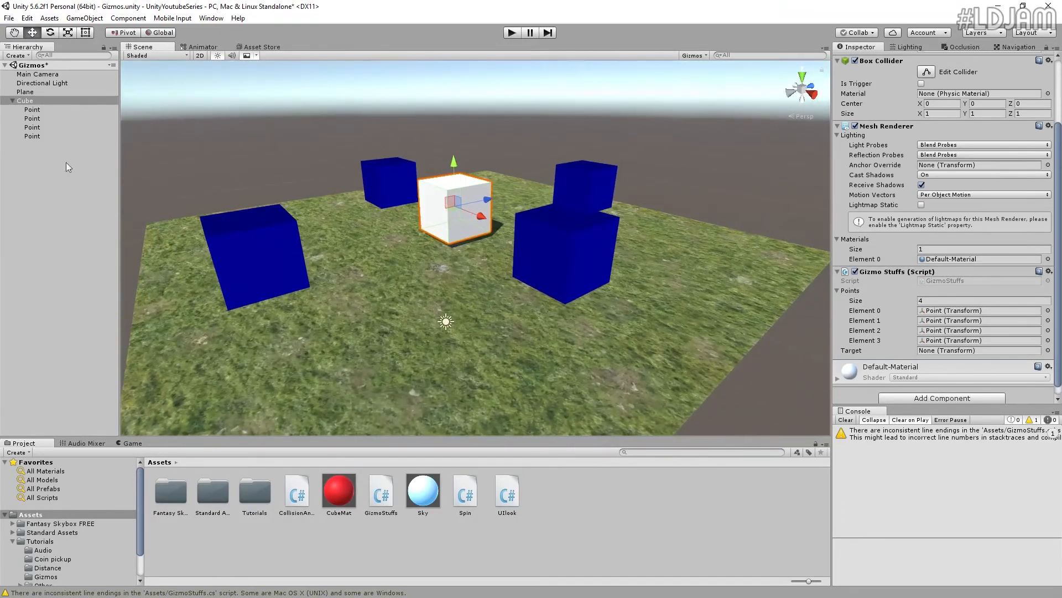
Select the white Cube and check the Gizmo Stuffs component's empty Target slot
{"action": "left_click", "coordinate": [25, 100]}
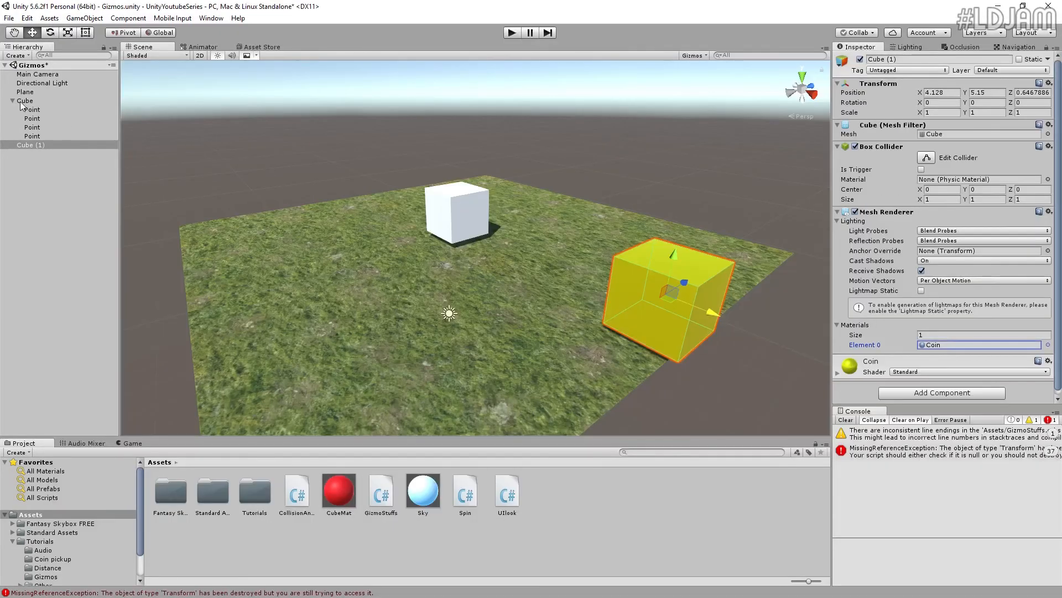
{"action": "left_click", "coordinate": [25, 100]}
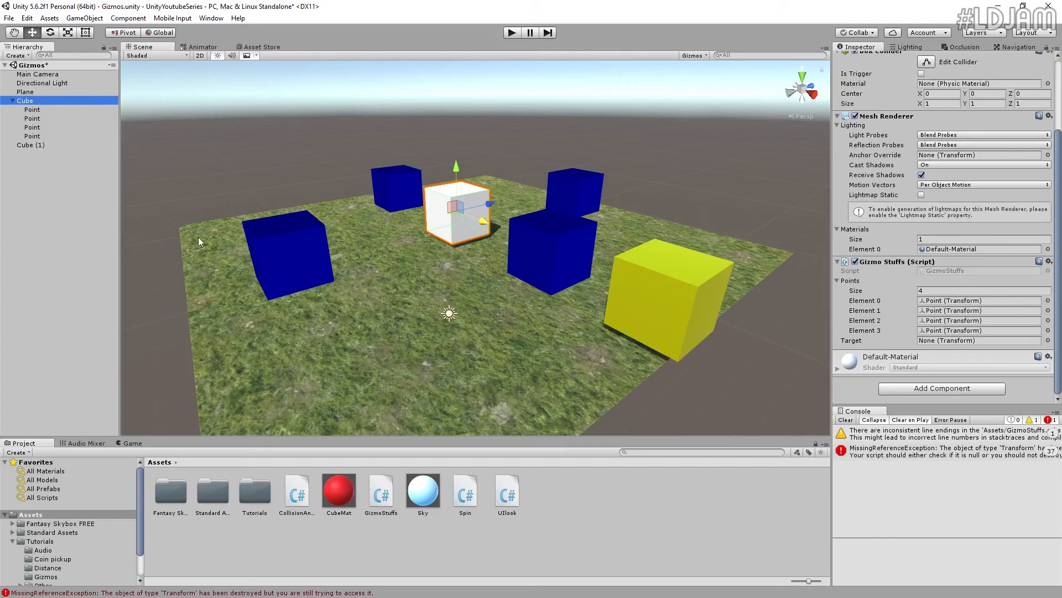
{"action": "left_click", "coordinate": [978, 340]}
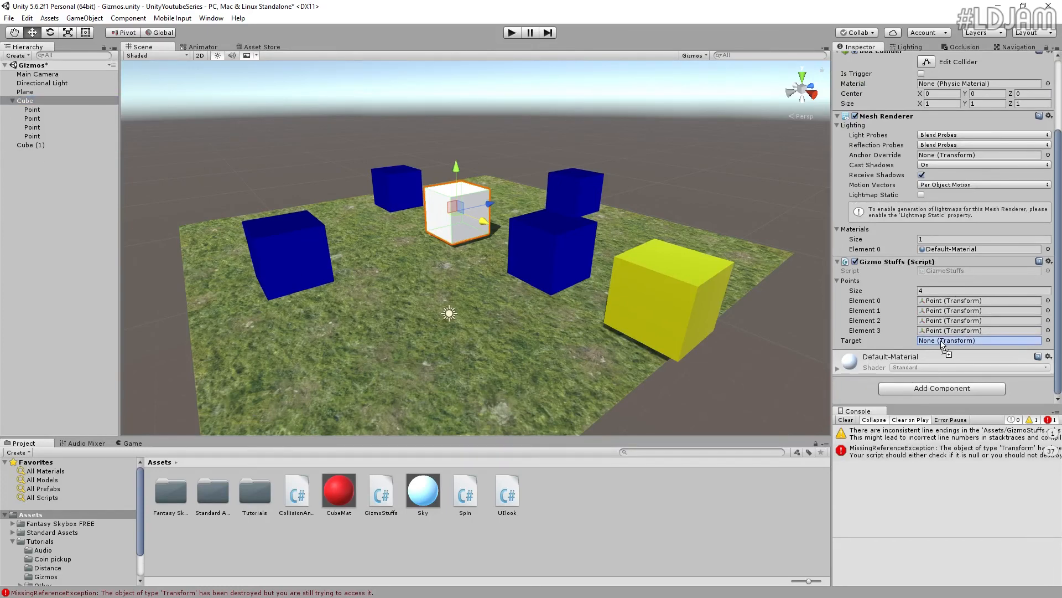
{"action": "left_click", "coordinate": [979, 340]}
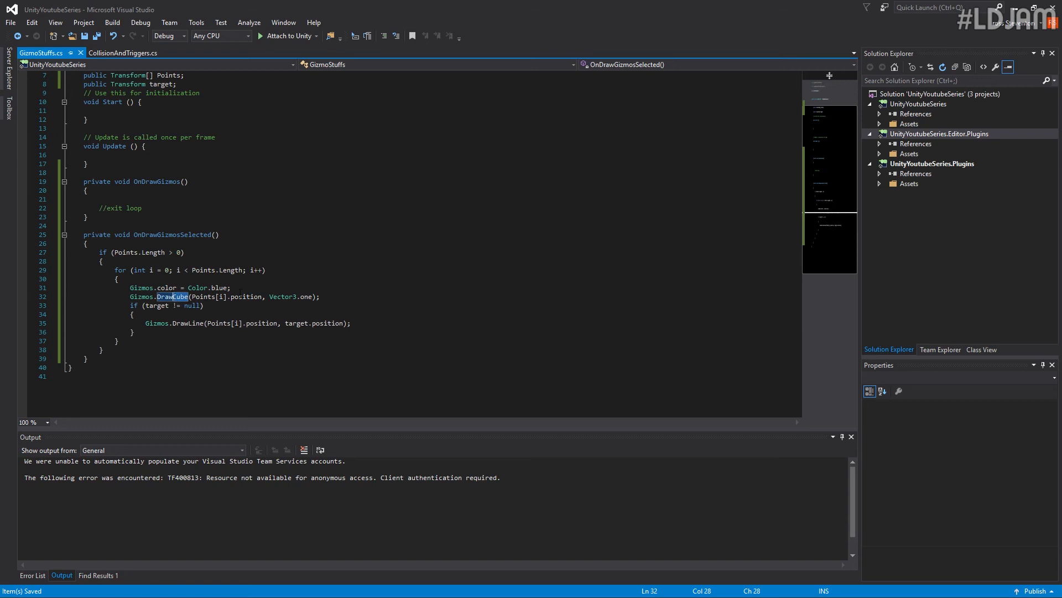
Replace Gizmos.DrawCube with DrawSphere and set its size argument to 3
{"action": "type", "text": "DrawSphere"}
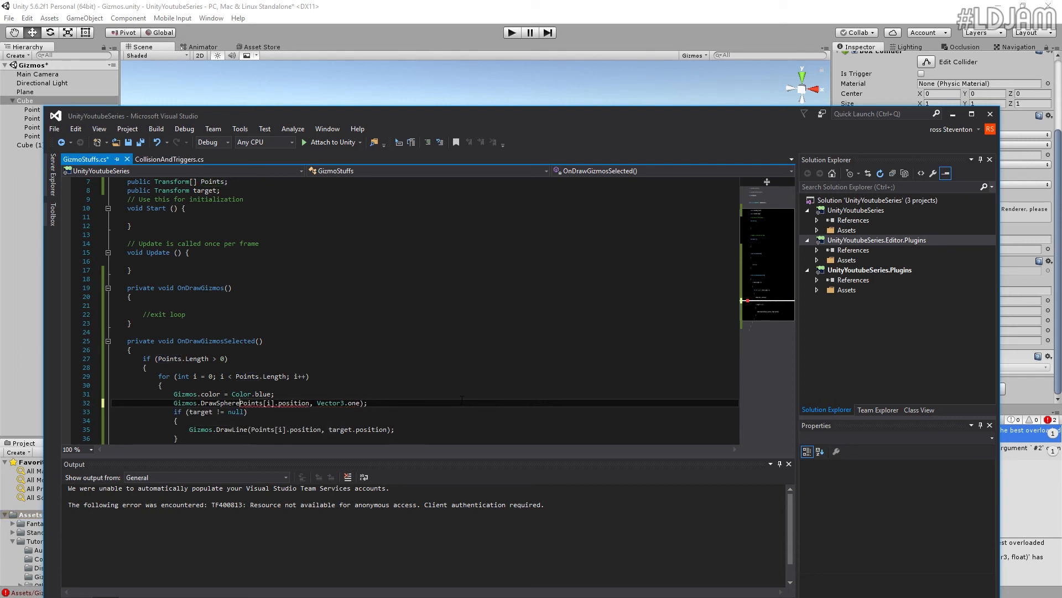
{"action": "double_click", "coordinate": [339, 403]}
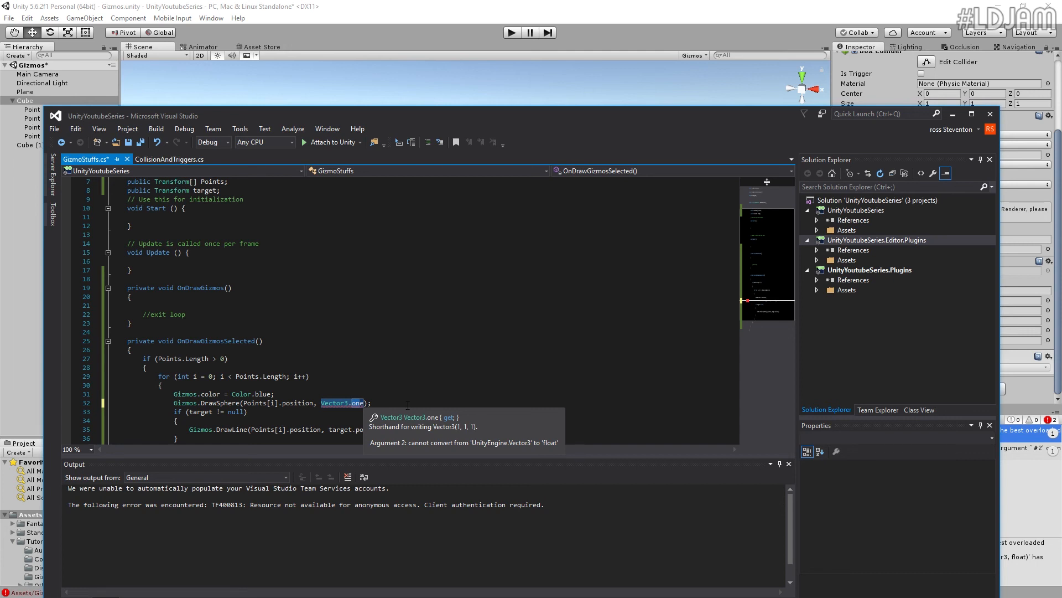
{"action": "type", "text": "3"}
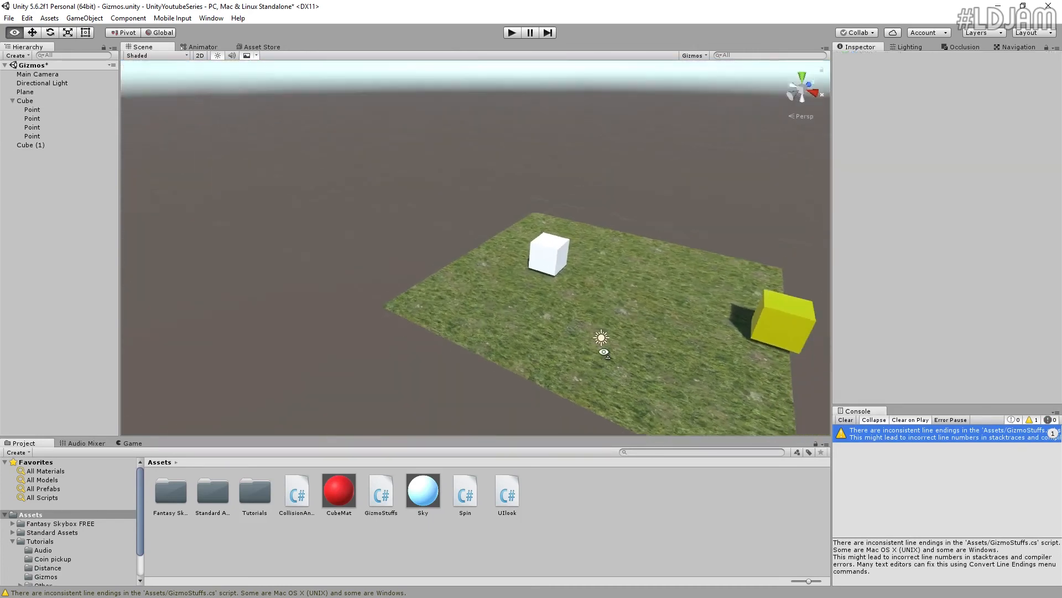
Select Cube and a child point to view the blue sphere gizmos and lines
{"action": "left_click", "coordinate": [25, 100]}
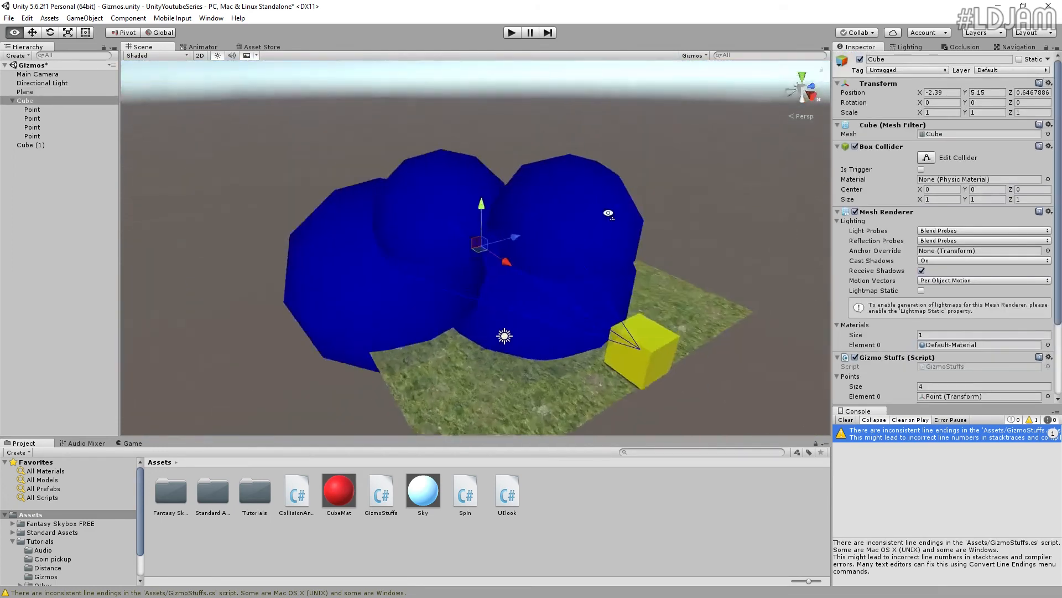
{"action": "left_click", "coordinate": [32, 119]}
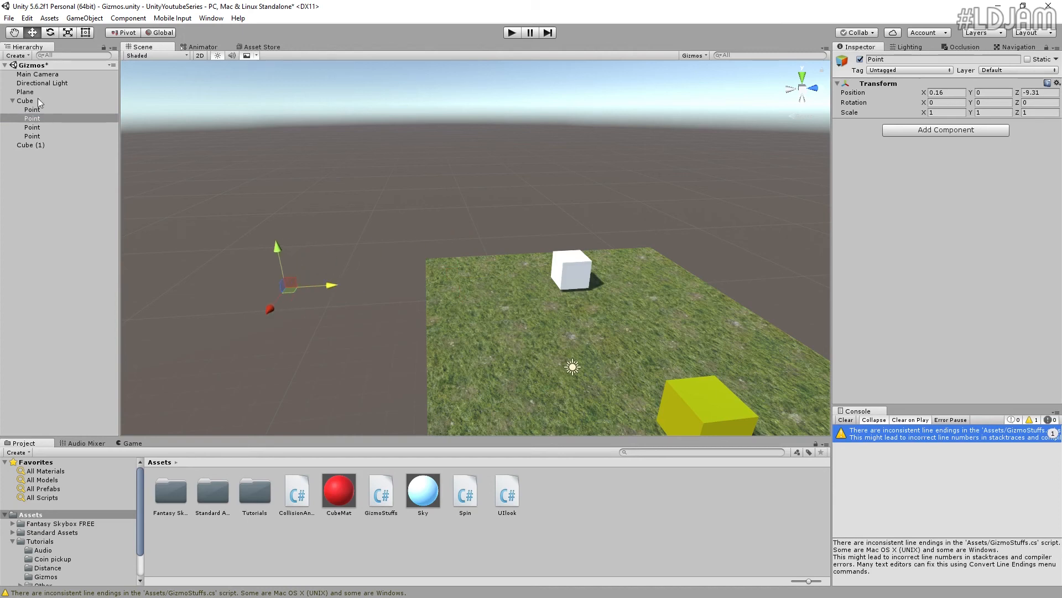
{"action": "left_click", "coordinate": [24, 100]}
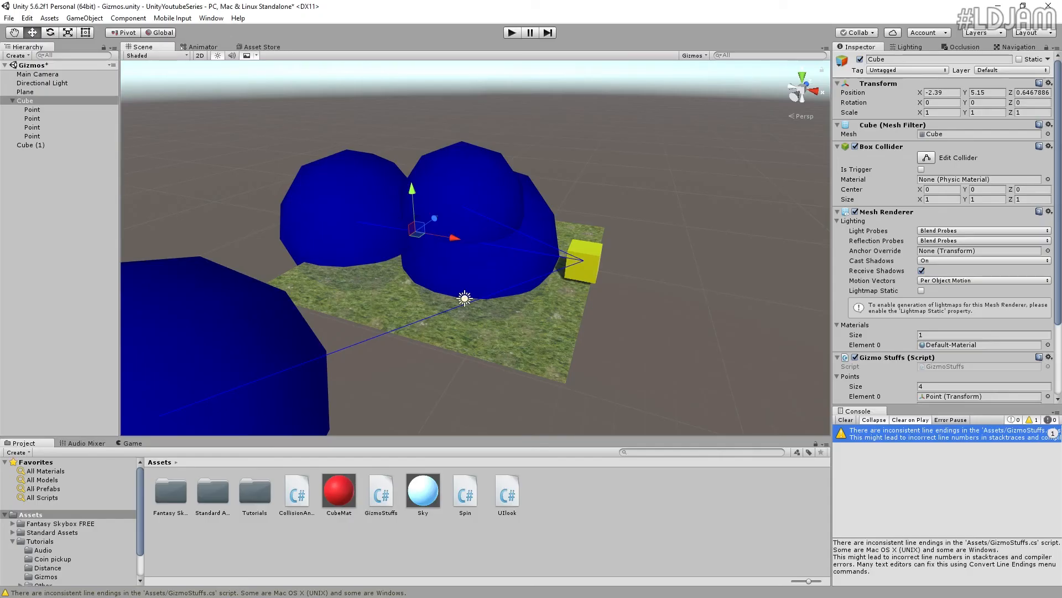
Give Cube a yellow name label from the Inspector's icon dropdown
{"action": "left_click", "coordinate": [841, 59]}
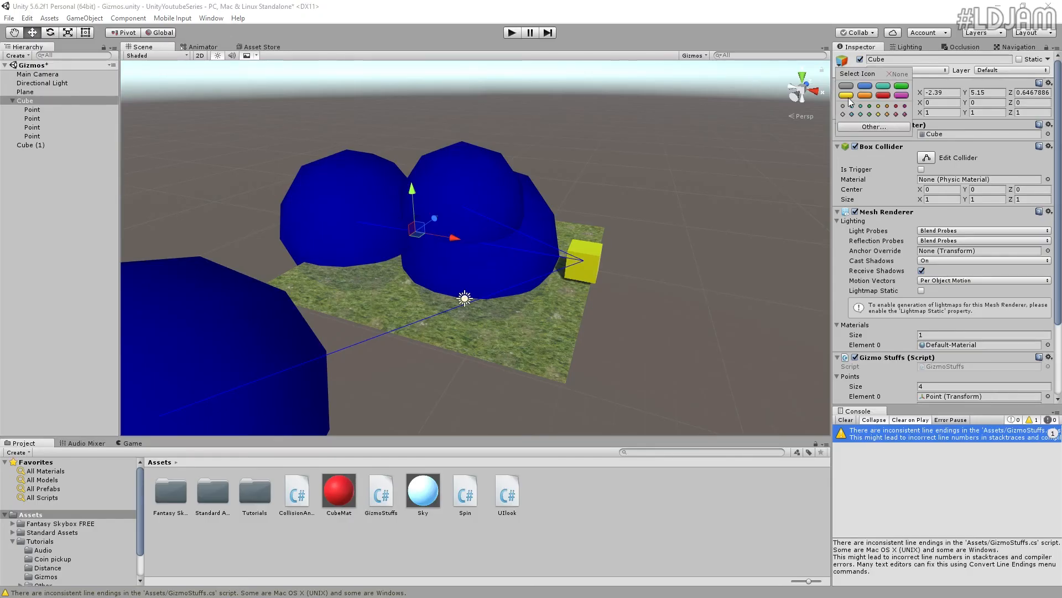
{"action": "left_click", "coordinate": [844, 92]}
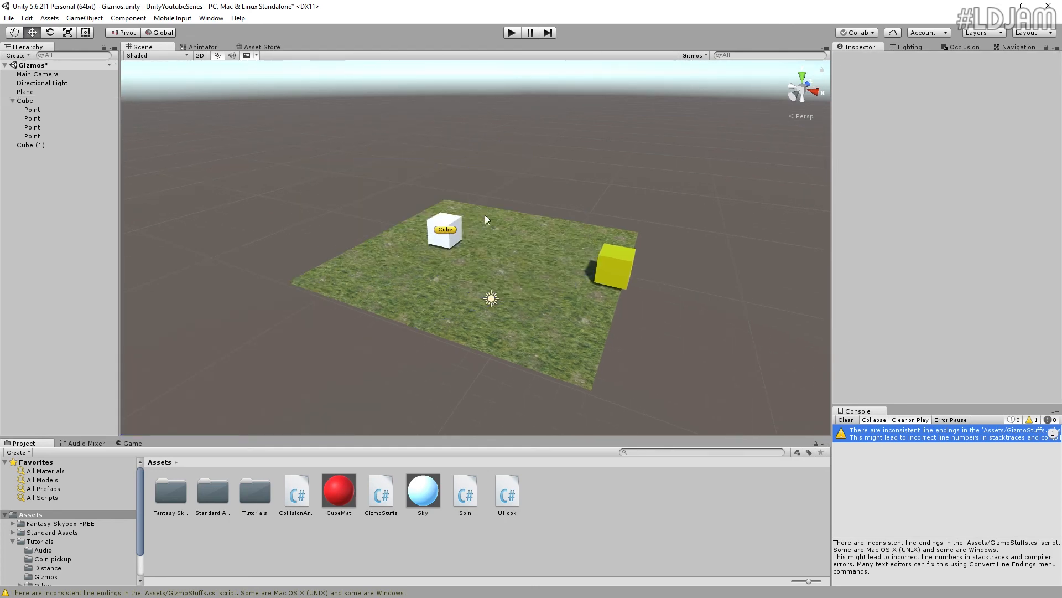
{"action": "left_click", "coordinate": [445, 229]}
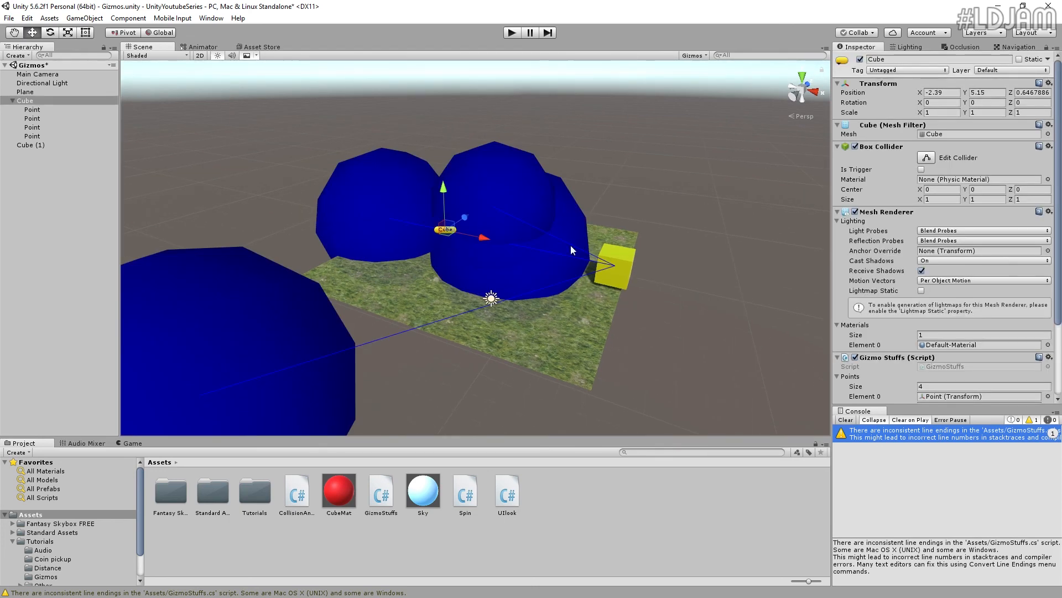